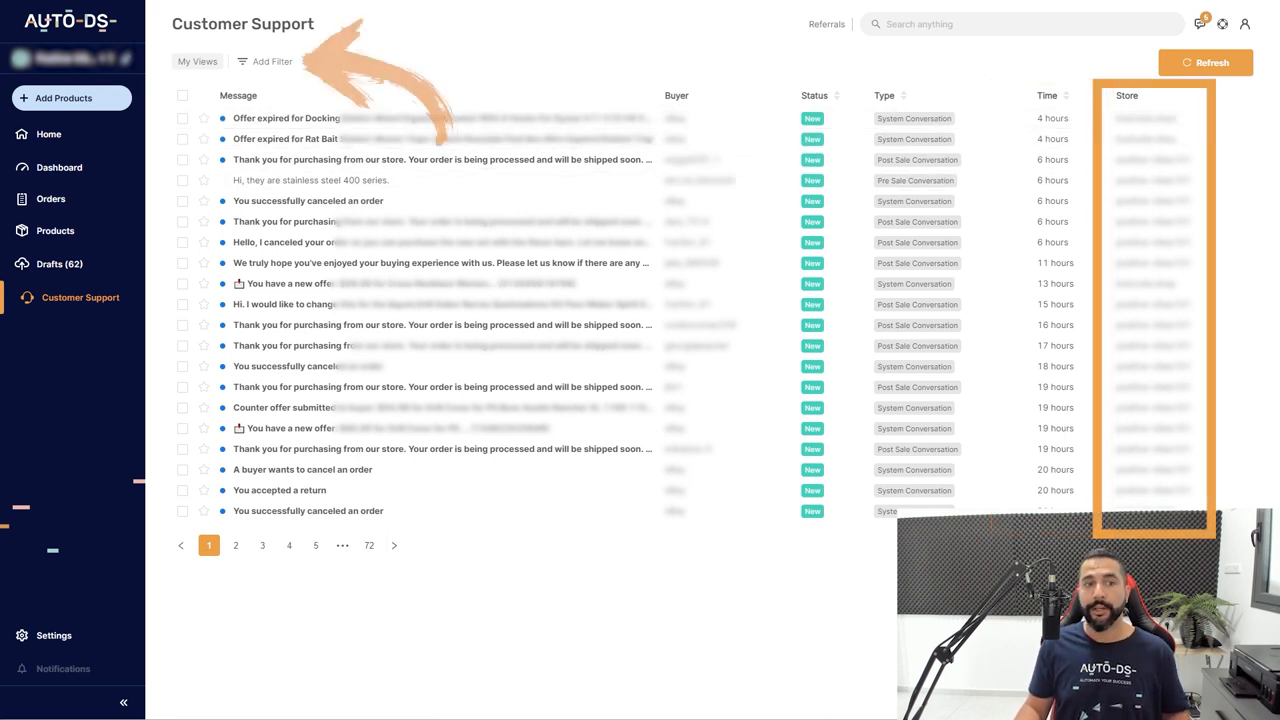
- Open the buyer's stainless steel question conversation from the support list
left_click(264, 60)
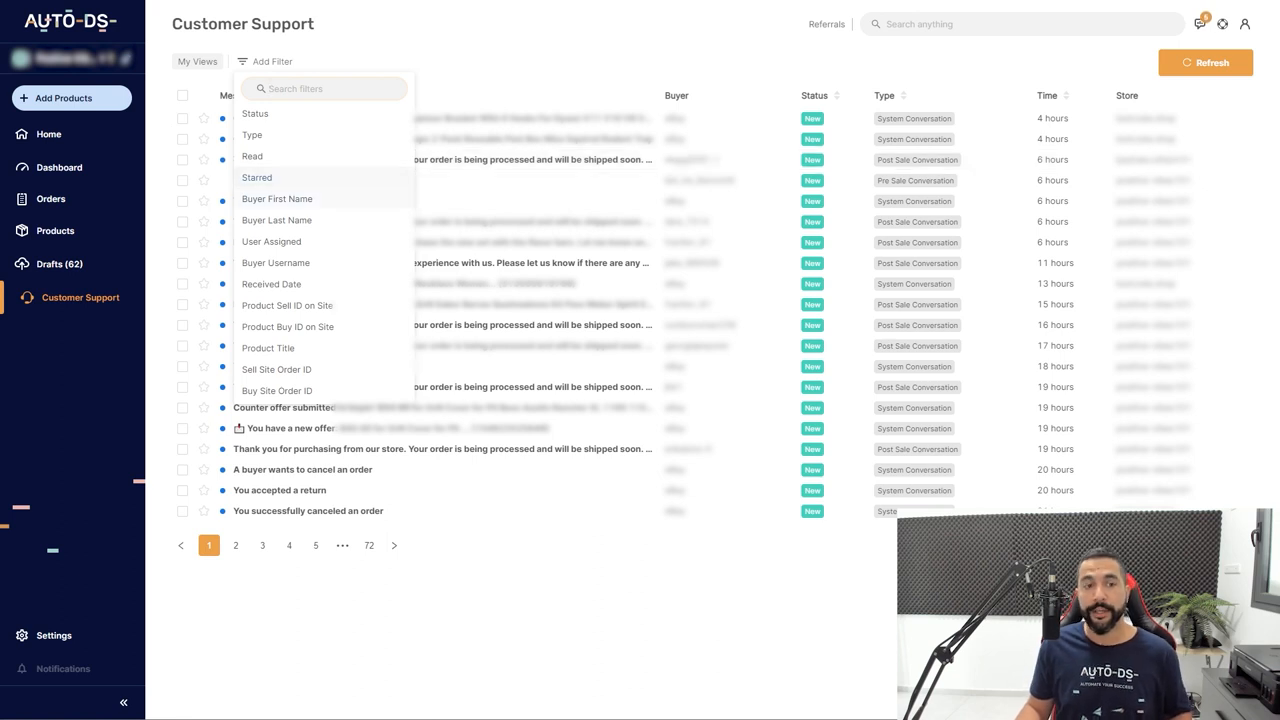
mouse_move(276, 220)
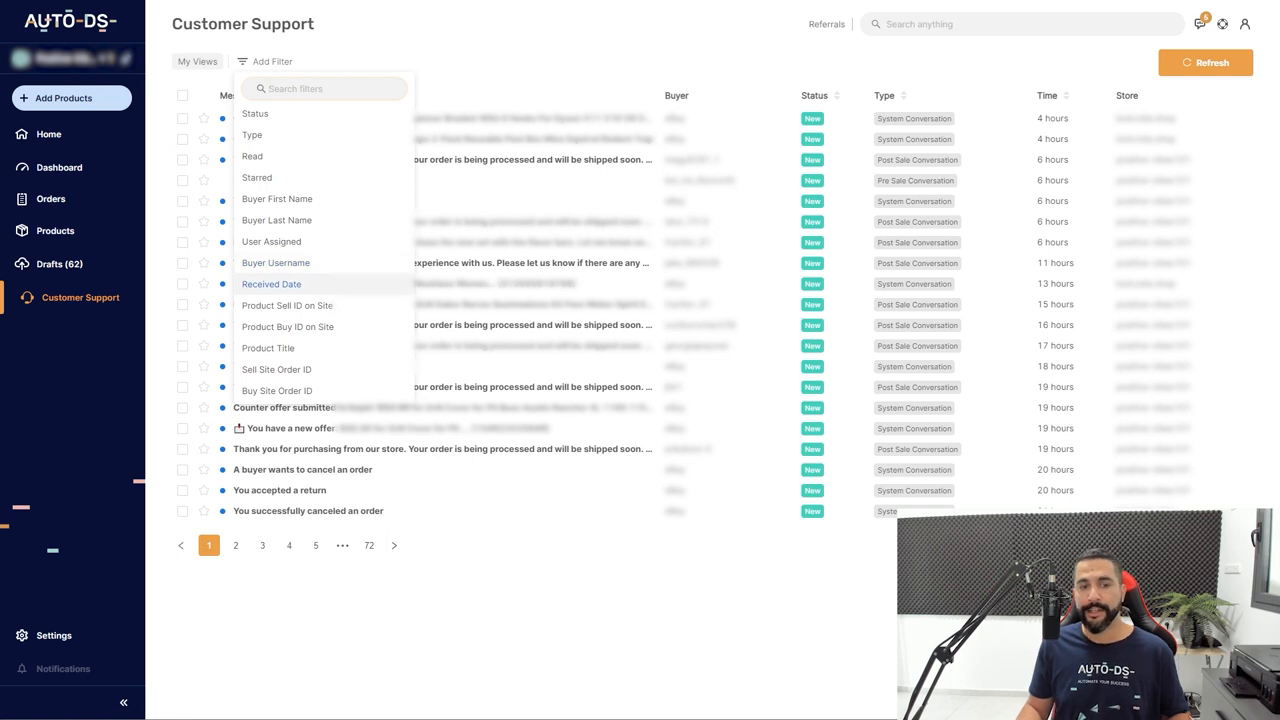
mouse_move(288, 304)
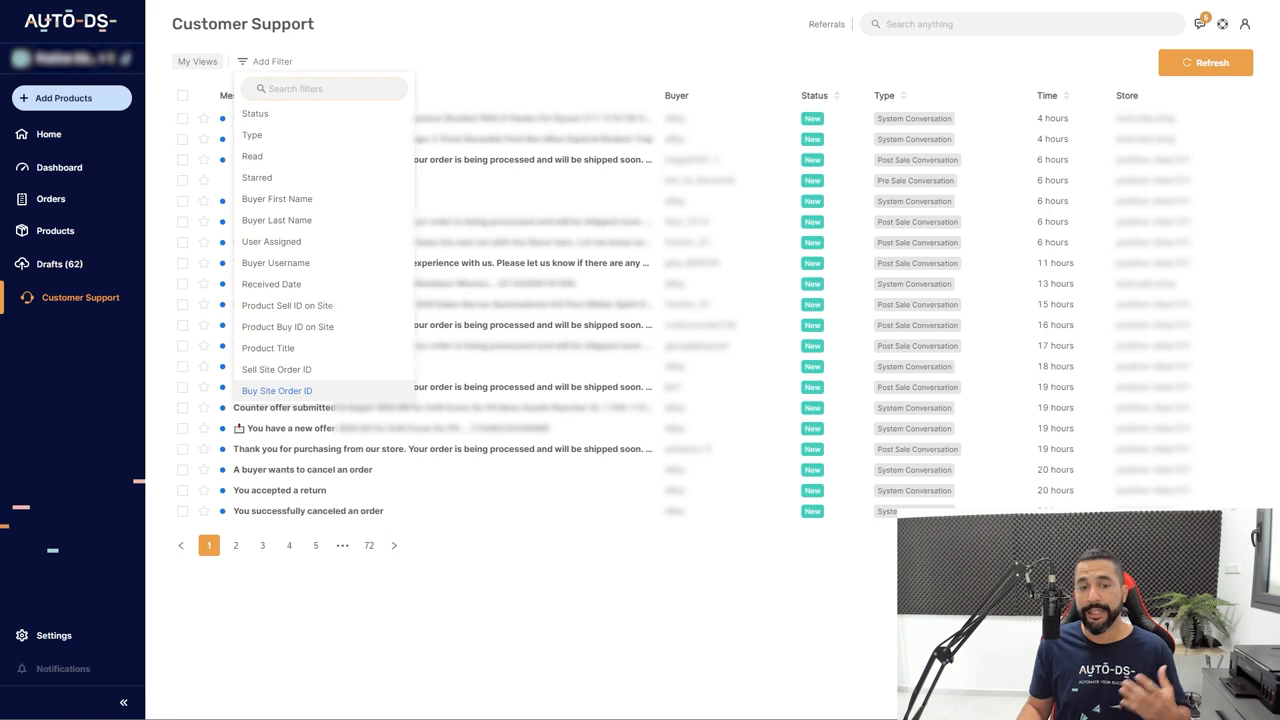
mouse_move(276, 262)
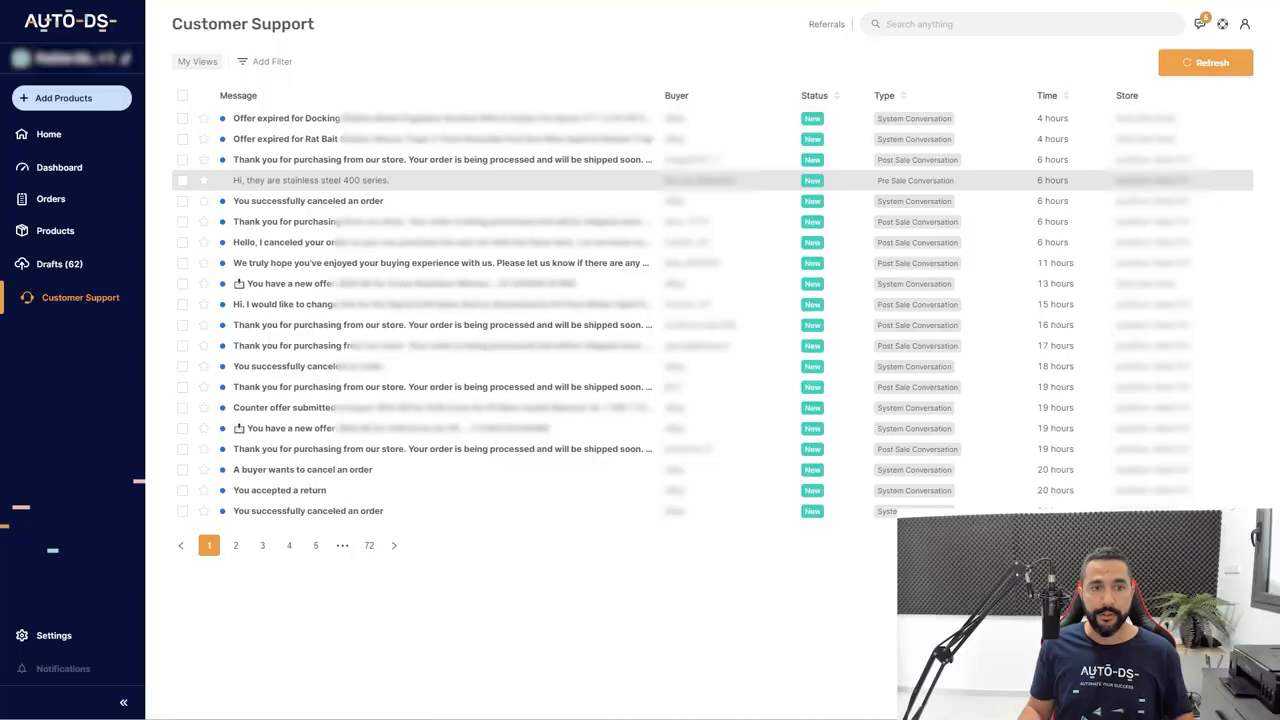
left_click(310, 180)
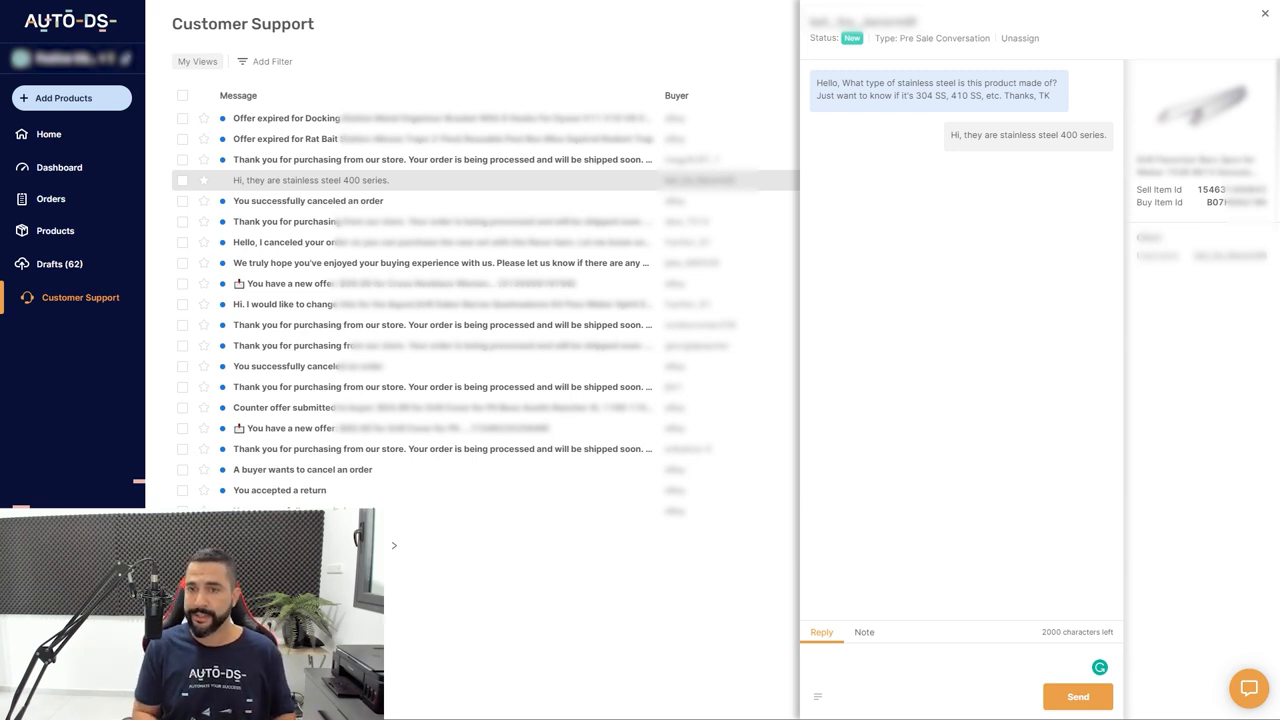
- Send the reply 'Let me know if you need any further assistance.'
type("L")
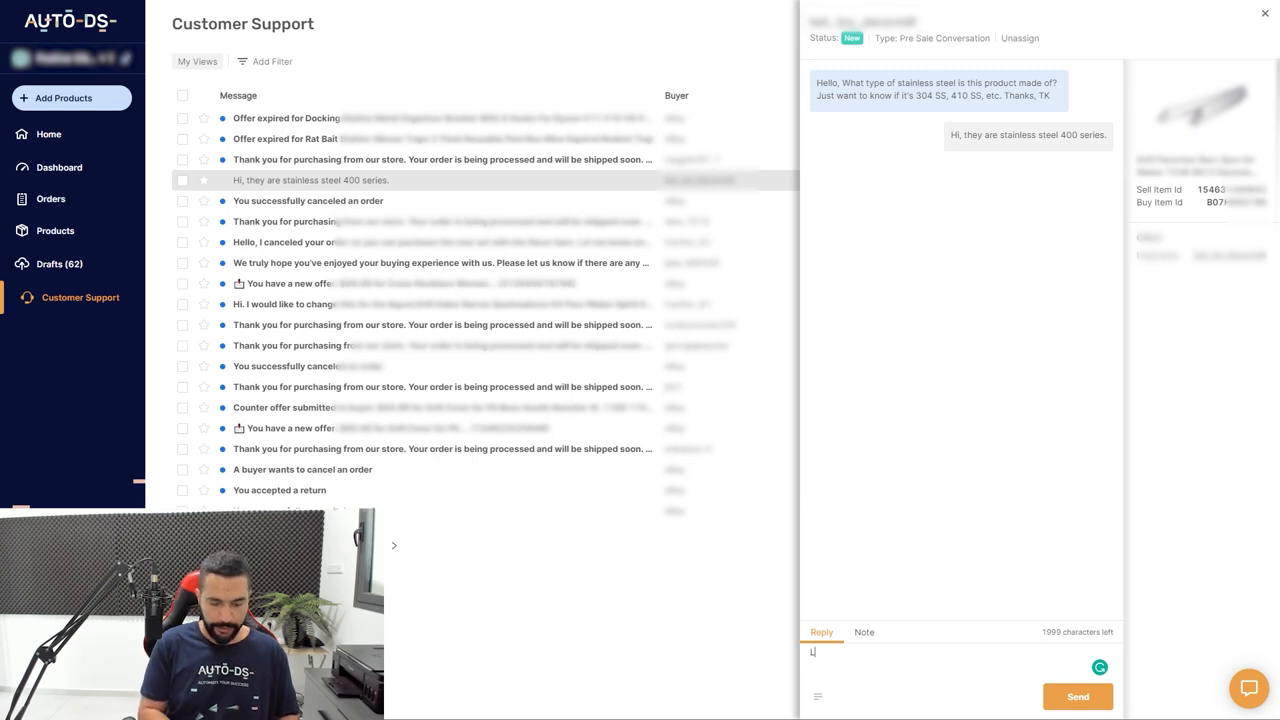
type("Let me know if you need")
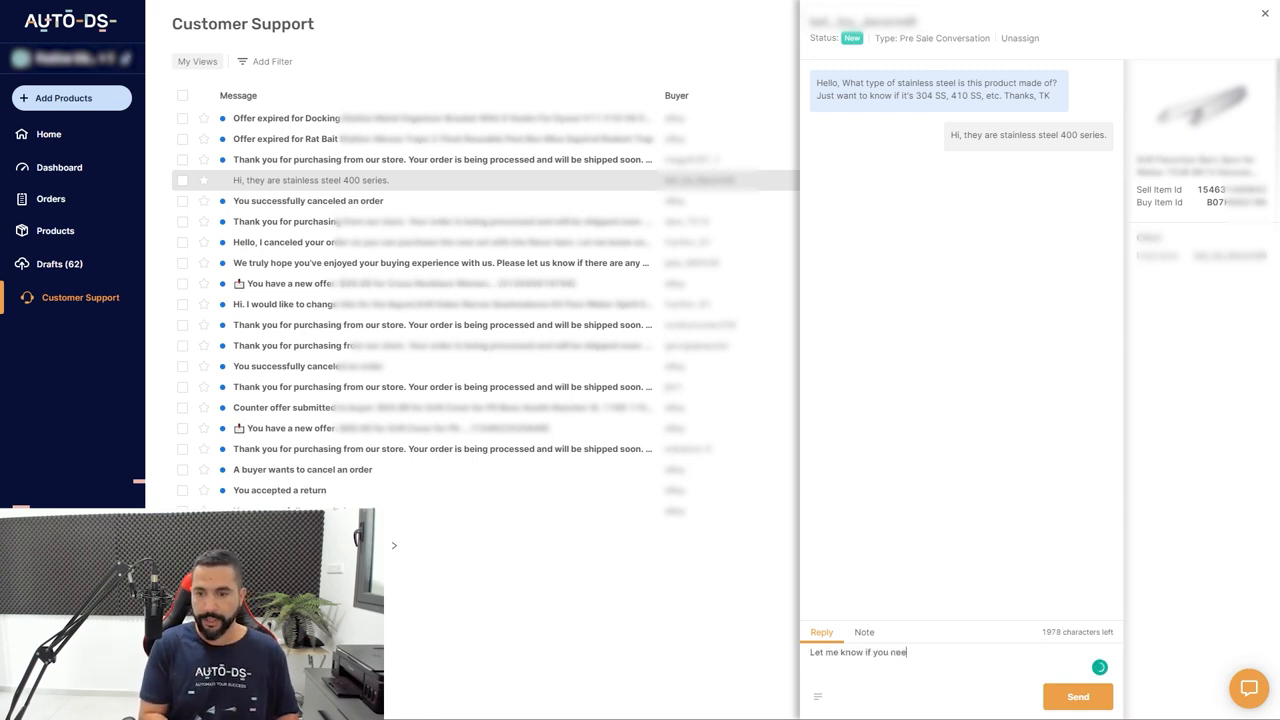
type("d any further")
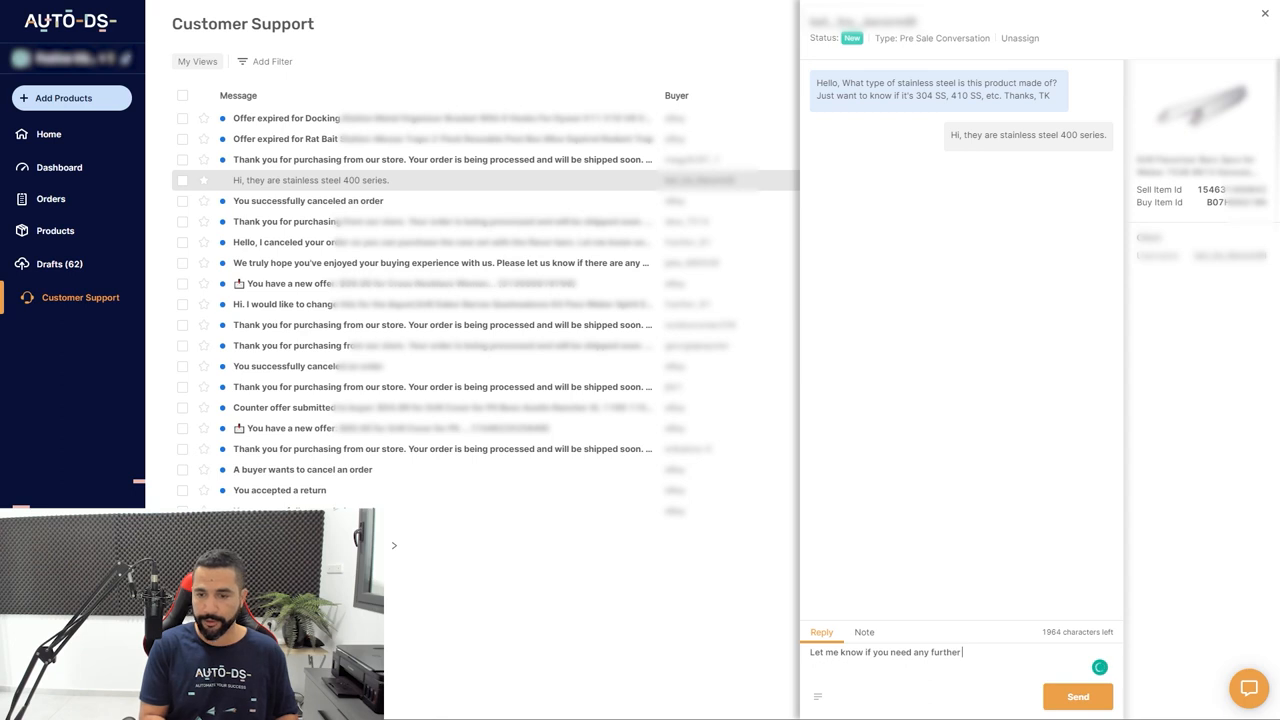
type("assistance.")
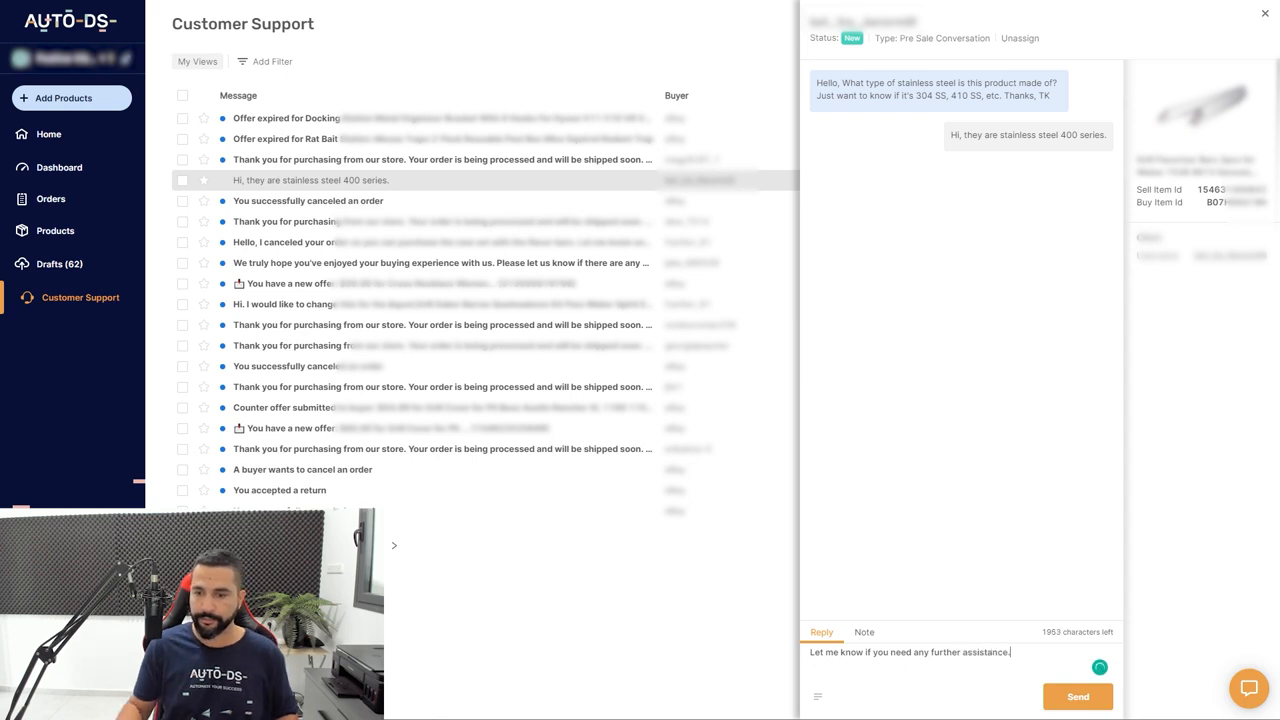
left_click(1076, 696)
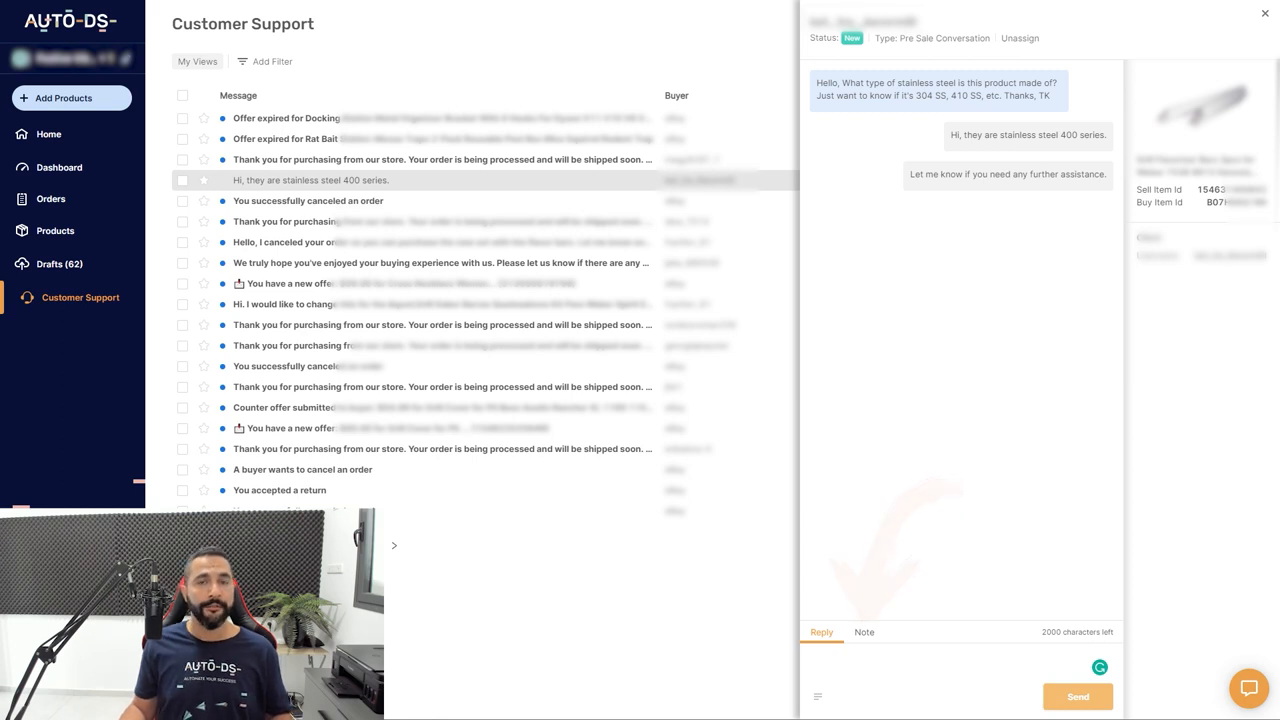
- Save the internal note 'Buyer asked about the stainless steel type' on the conversation
left_click(864, 632)
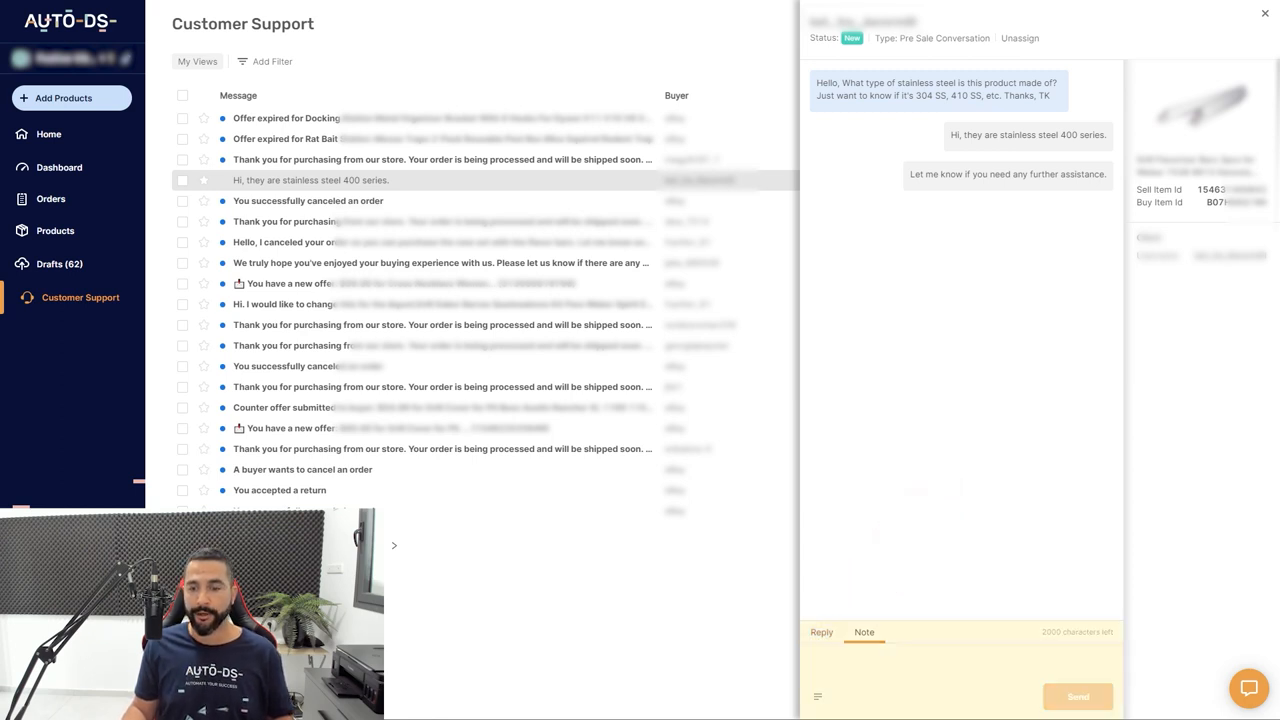
type("Buyer asked abou")
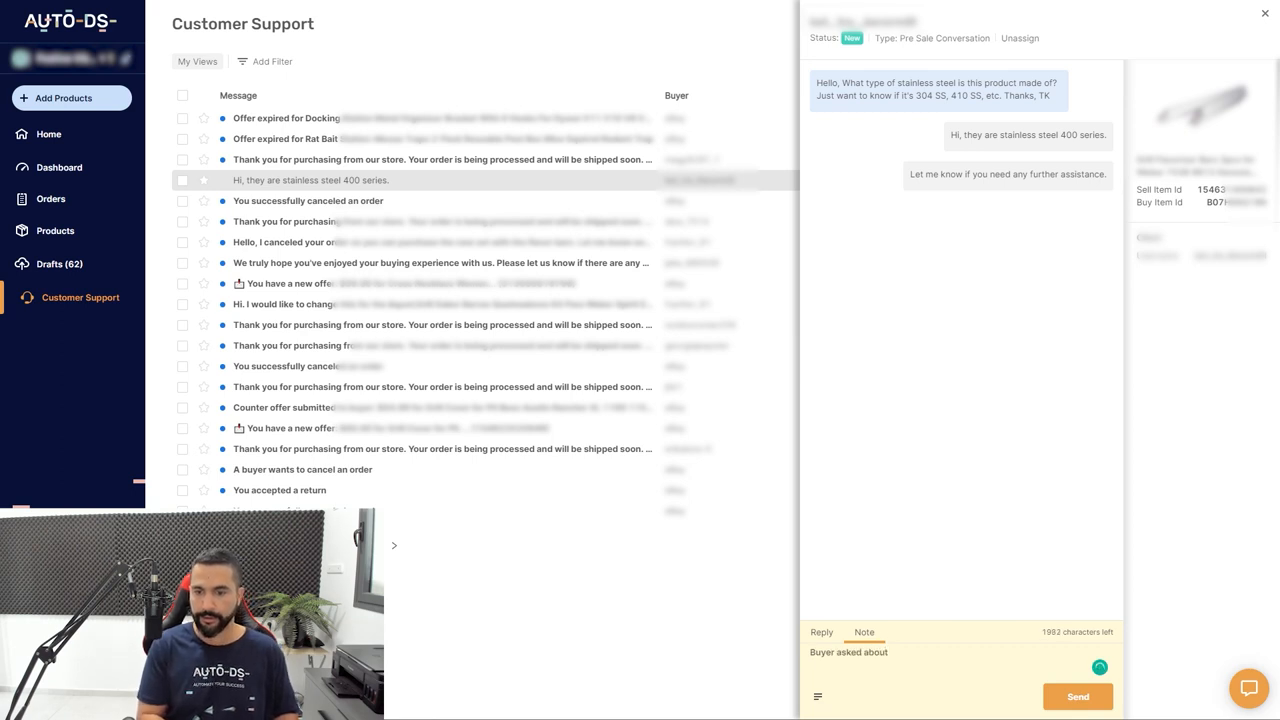
type("the stainless steel type")
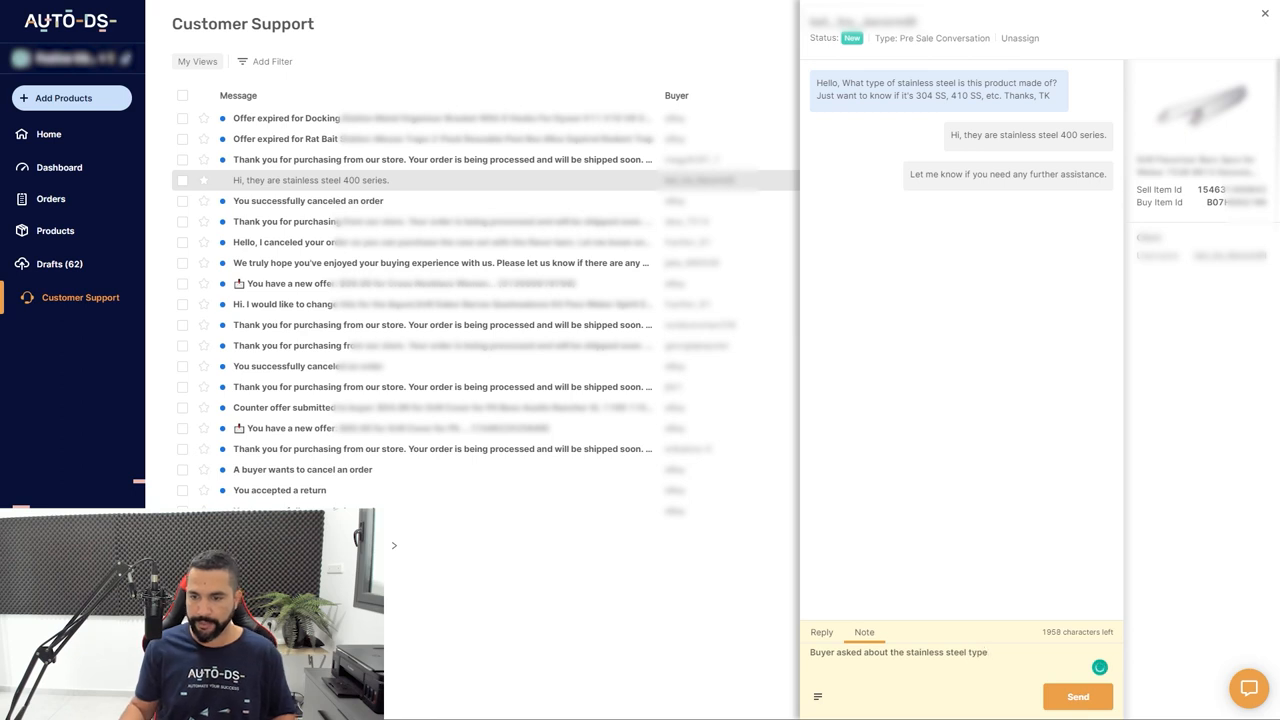
left_click(1076, 696)
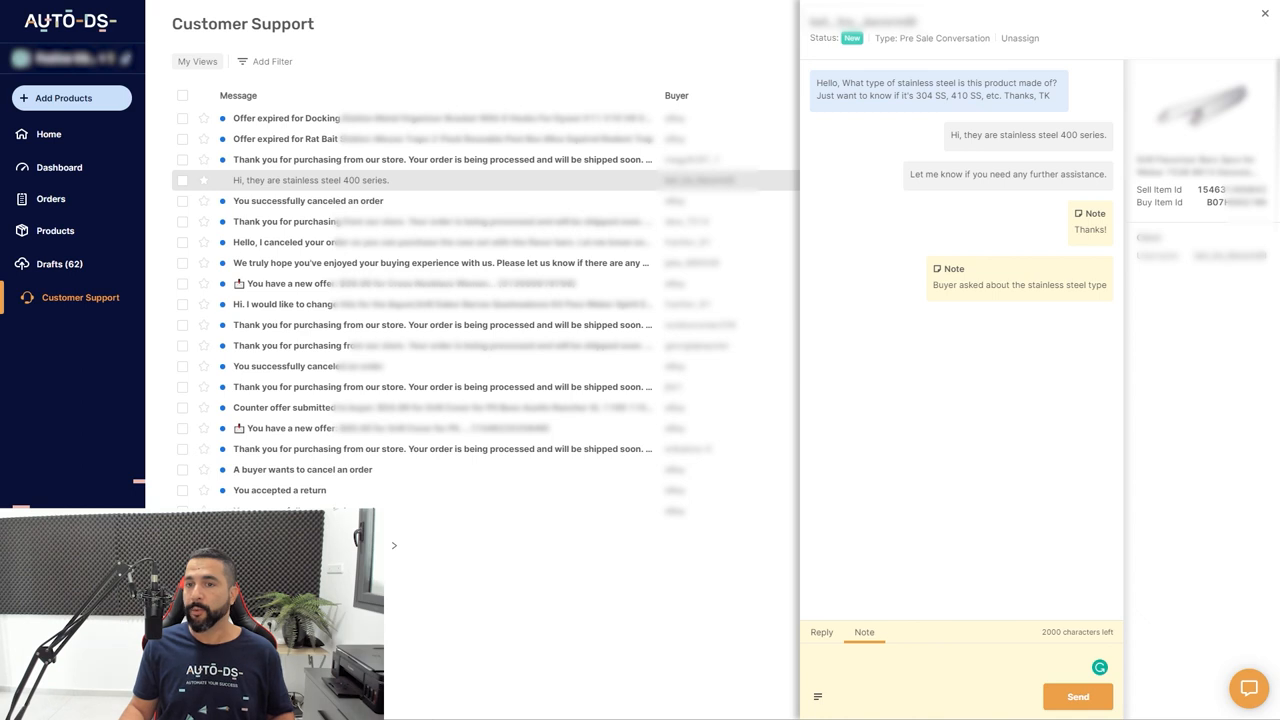
- Return to reply mode and close the conversation panel
left_click(820, 632)
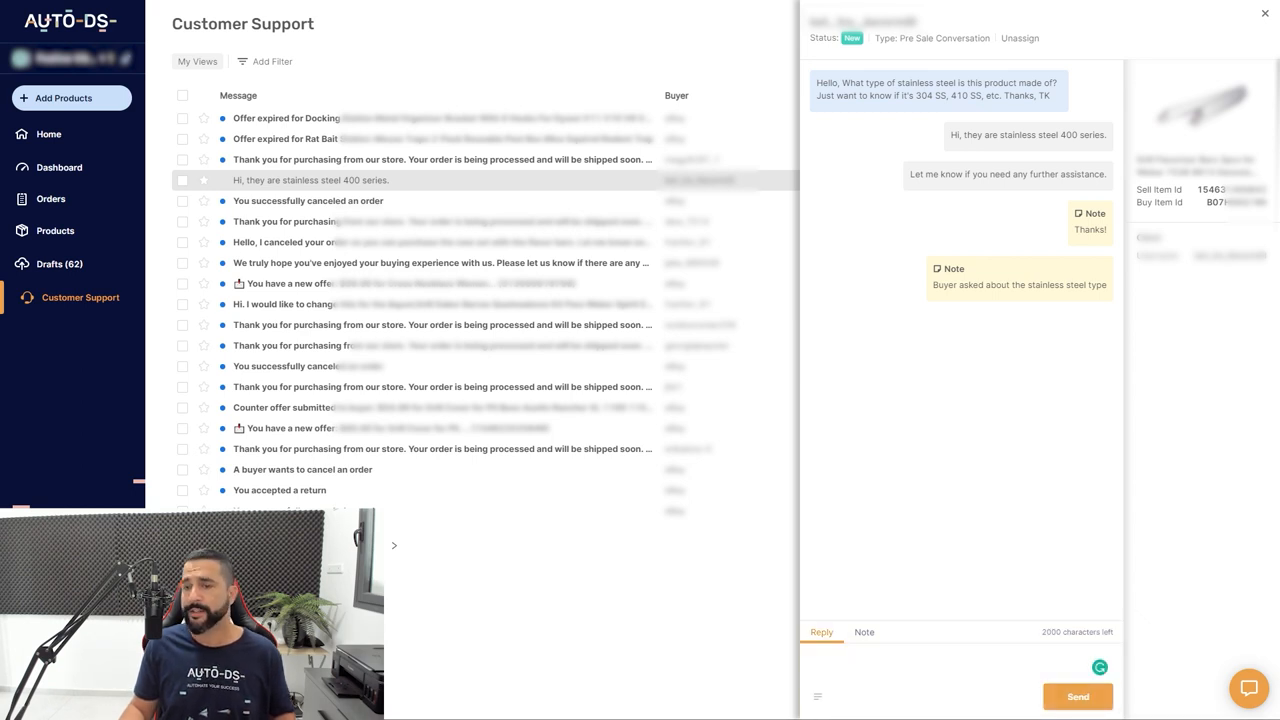
left_click(1264, 12)
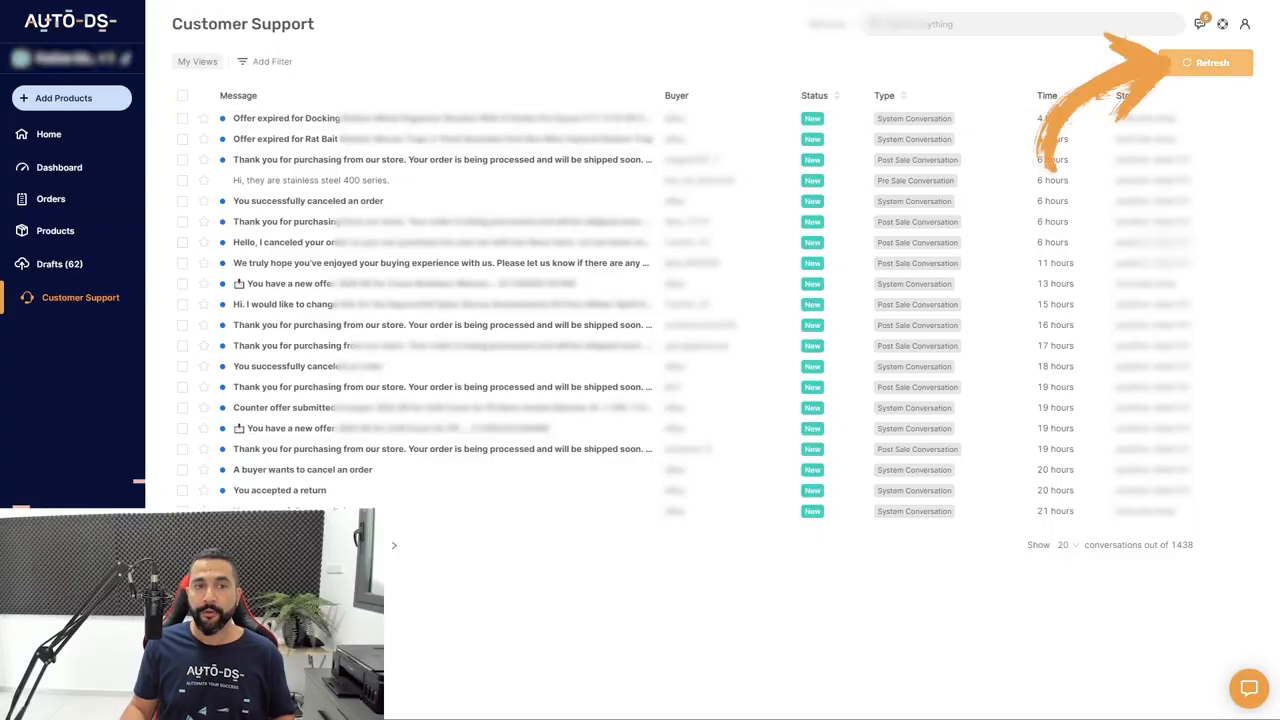
- Refresh Customer Support so the stainless steel conversation moves to the top
left_click(1208, 62)
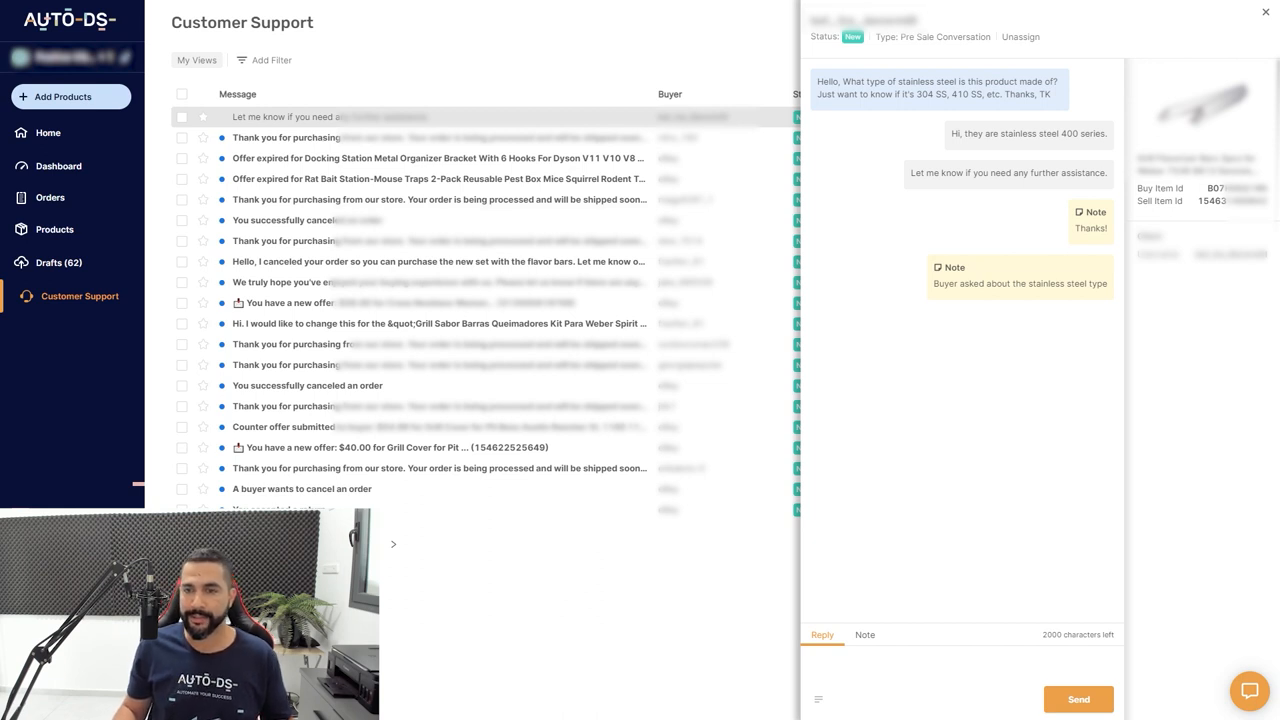
- Show the saved reply snippets panel with its 'Item out of stock' snippet
left_click(818, 698)
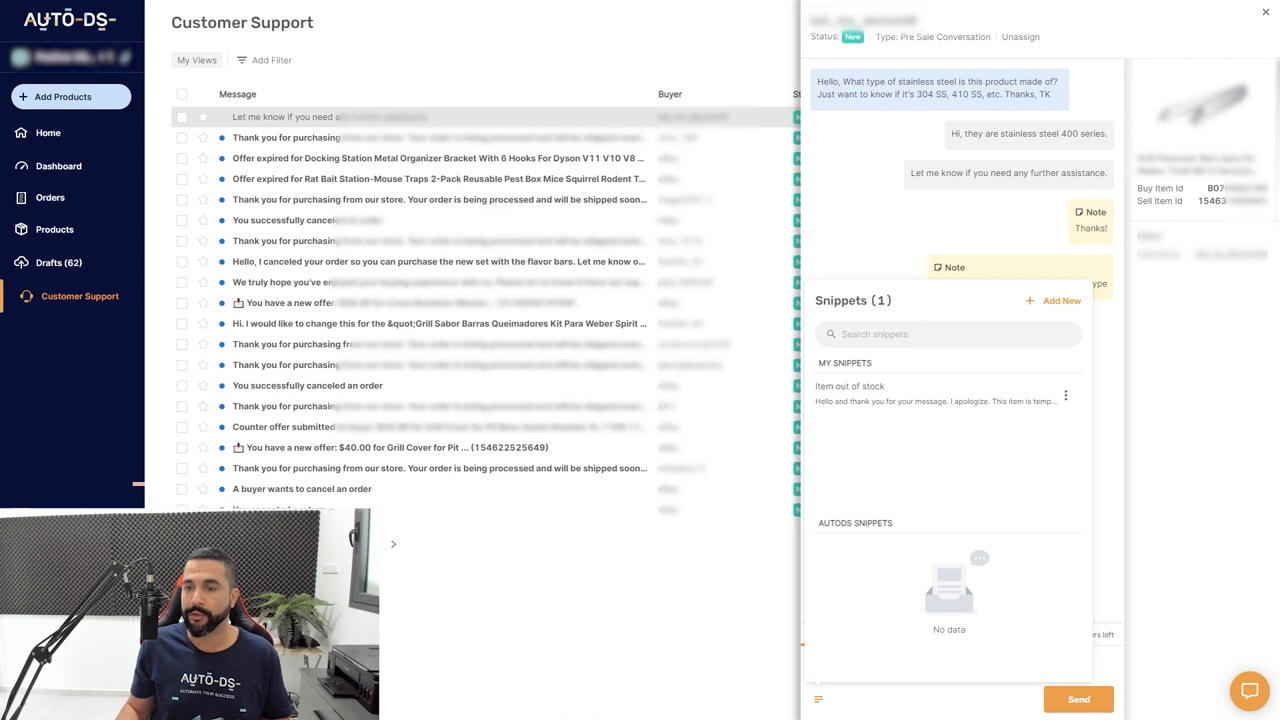
- Start a new snippet named 'Late Shipping'
left_click(1060, 300)
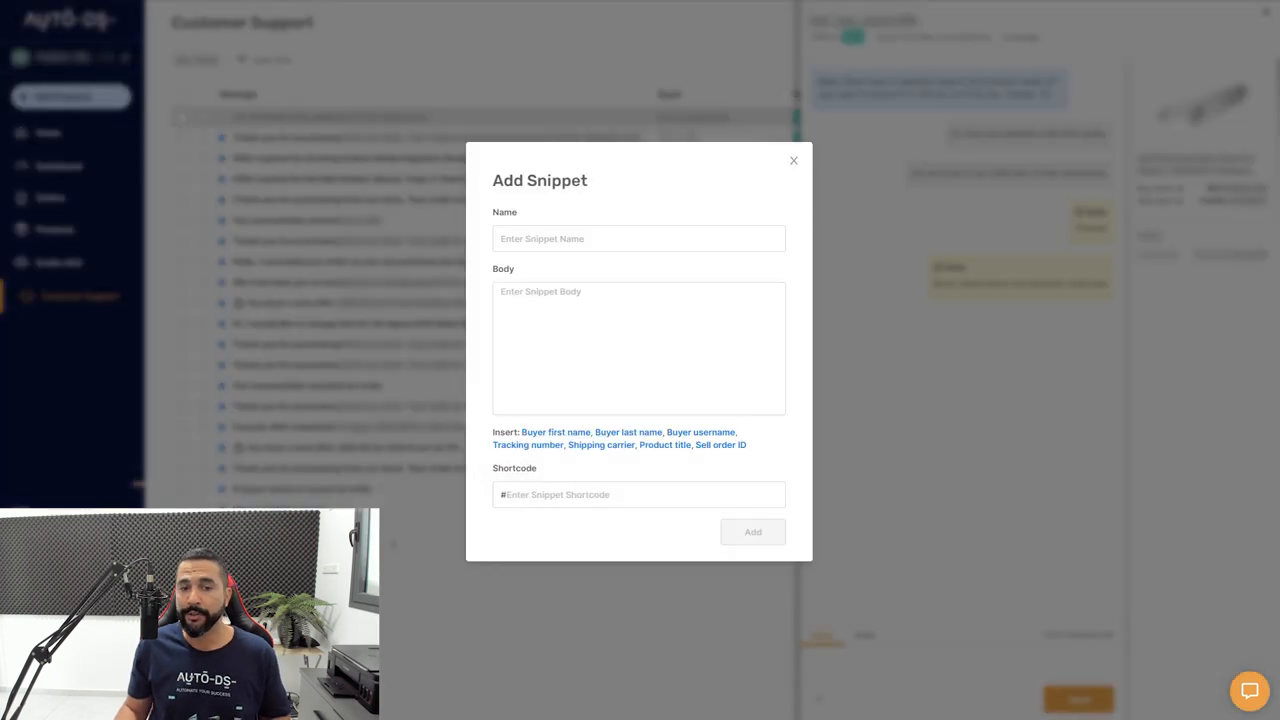
left_click(640, 238)
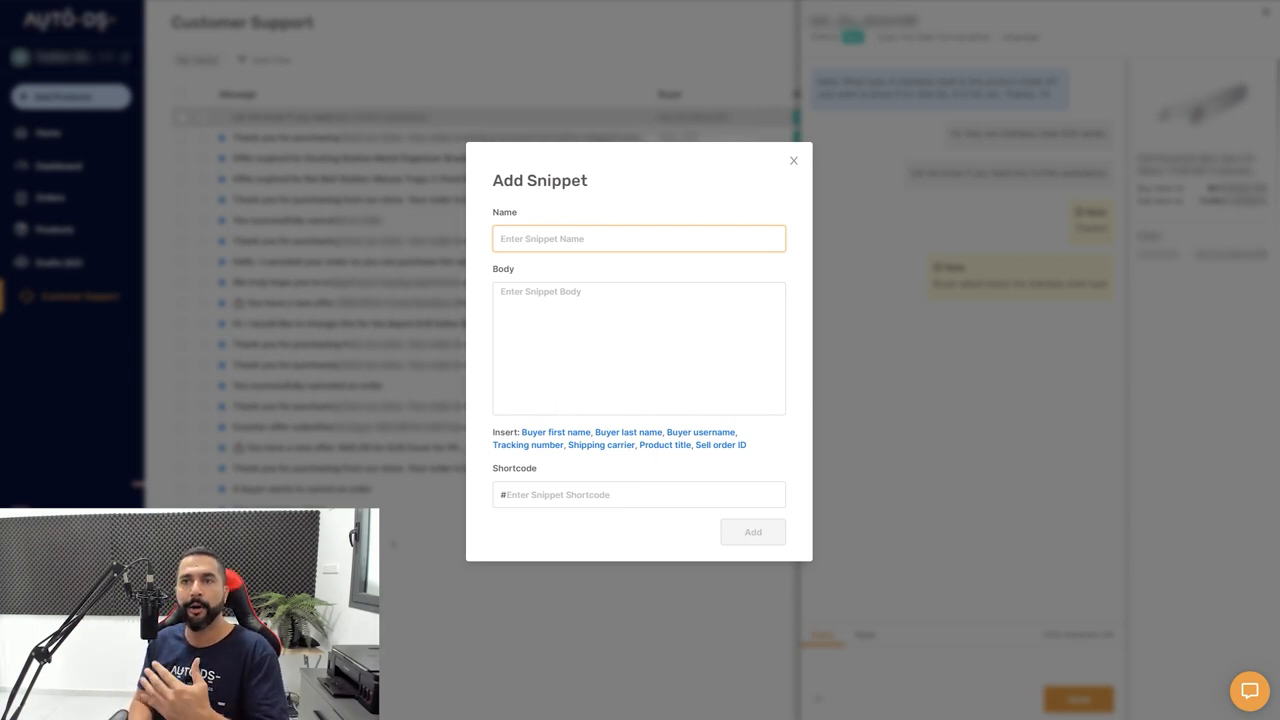
left_click(640, 238)
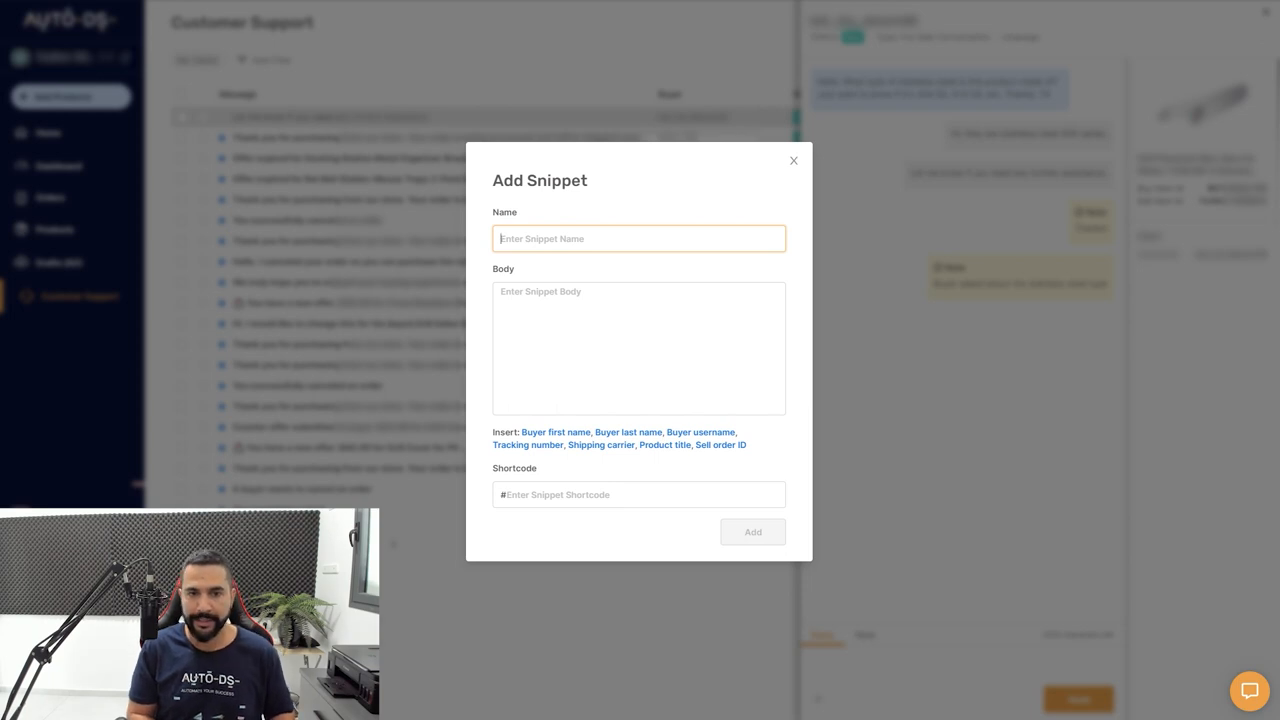
type("Late Shipping")
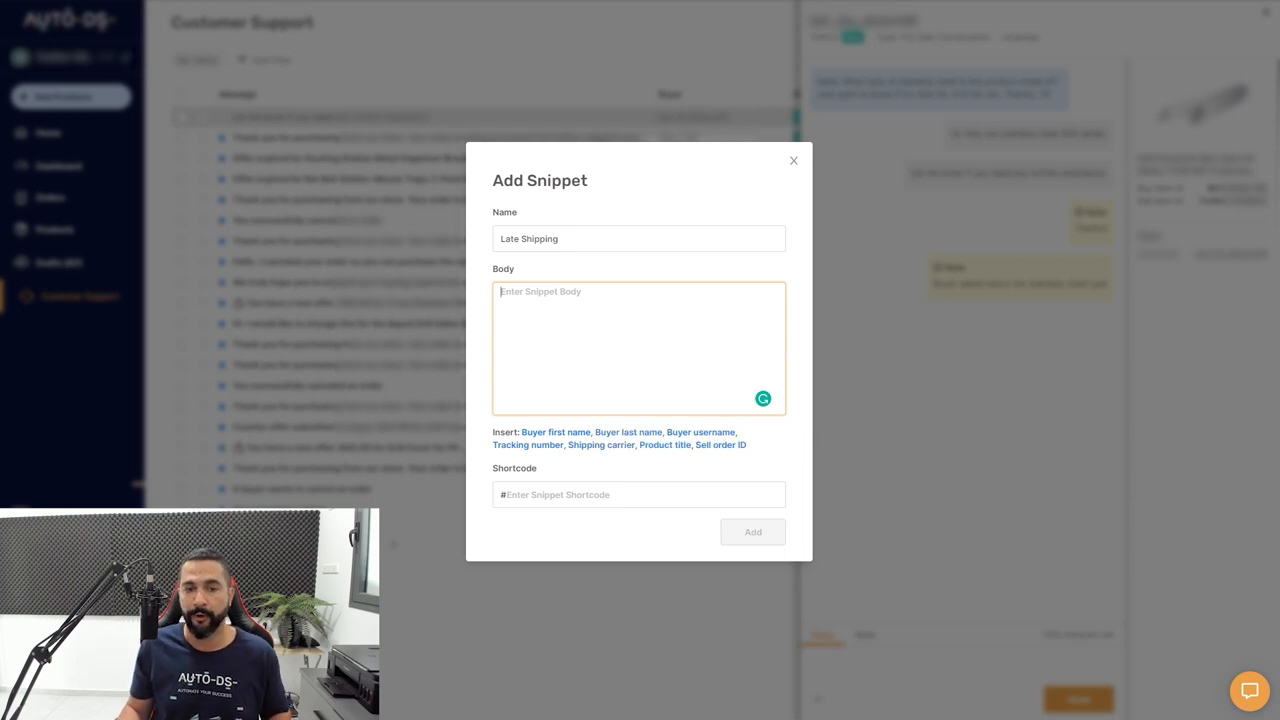
- Write the body 'Hi {{ buyer_first_name }}, I regret to inform you that', accepting the 'inform' fix
left_click(556, 432)
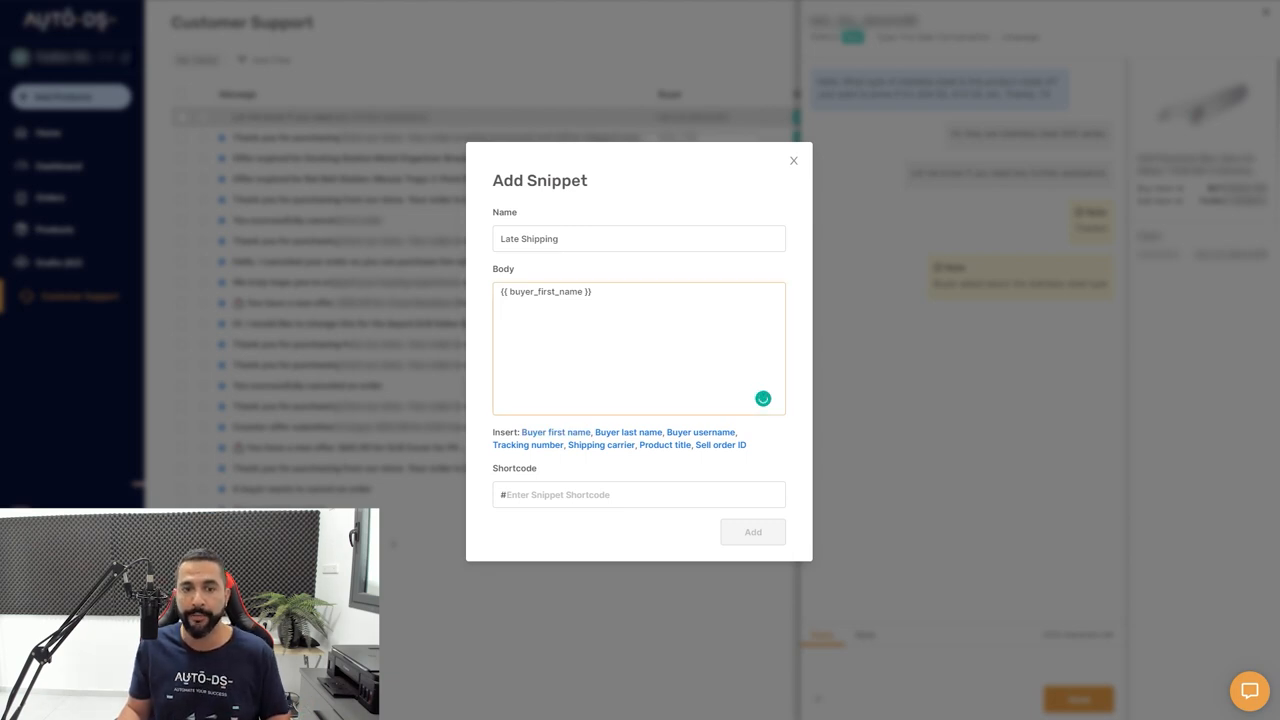
left_click(638, 292)
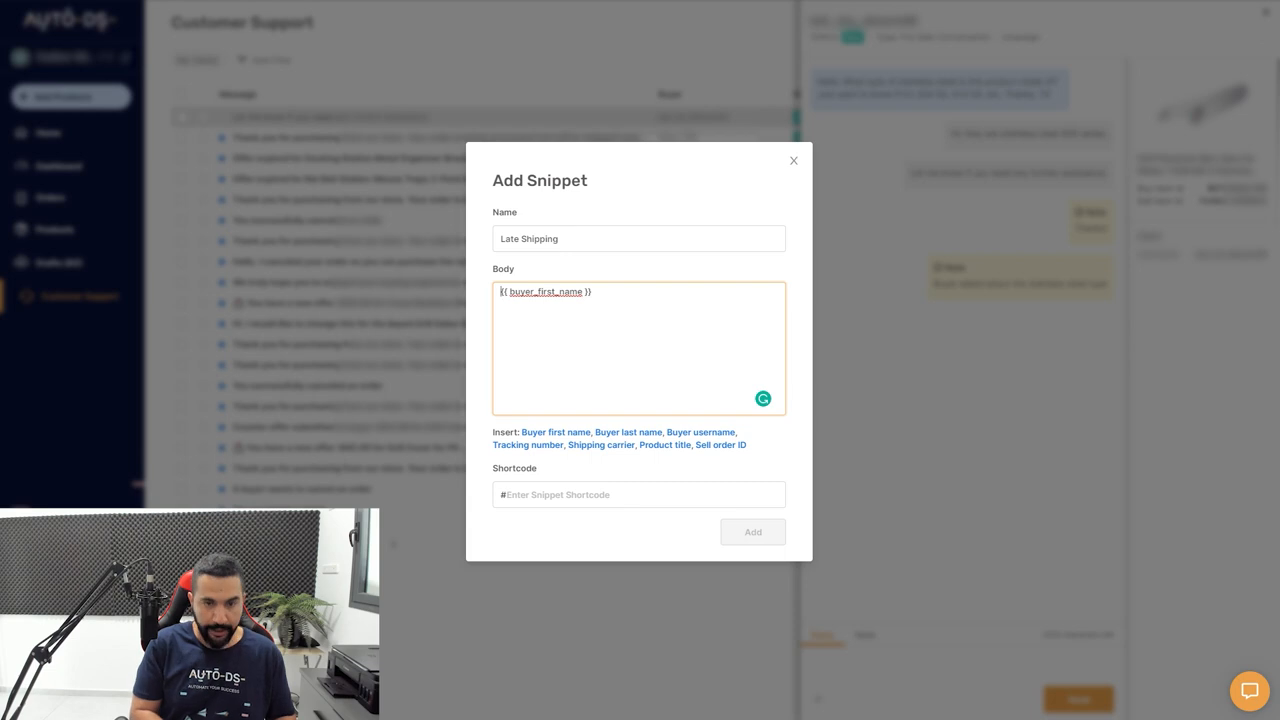
type("Hi")
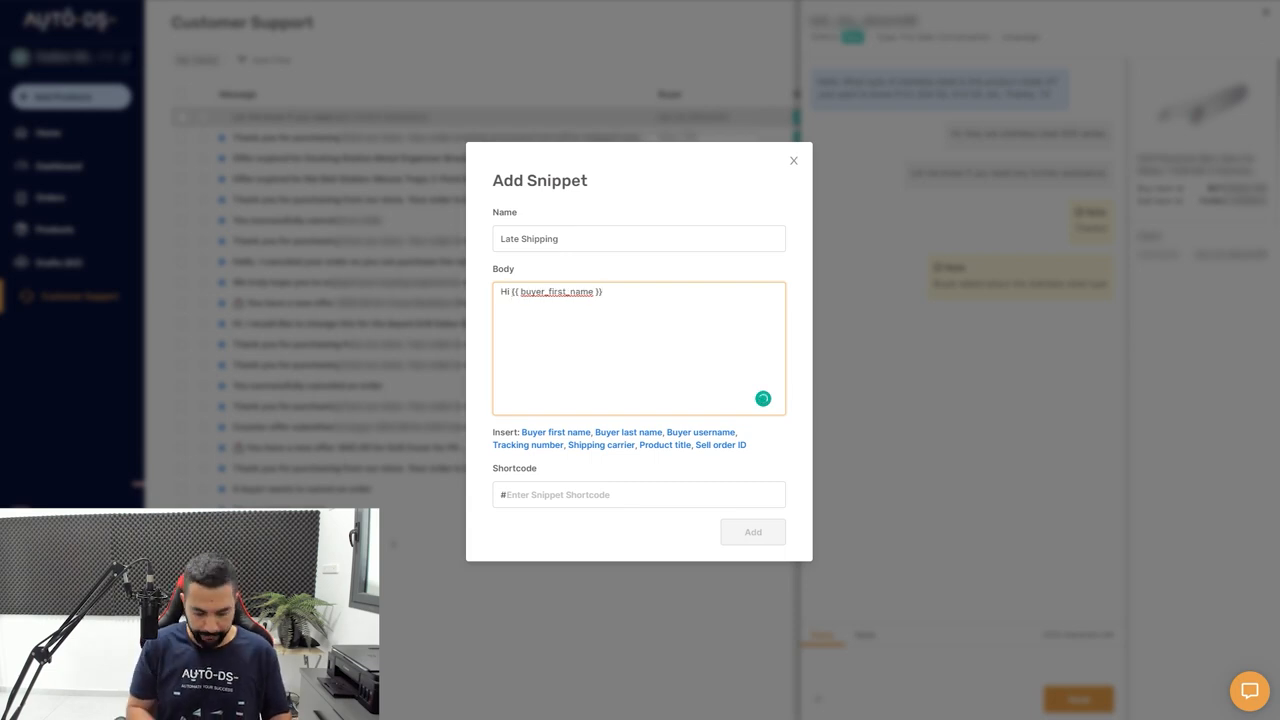
type("I regret to")
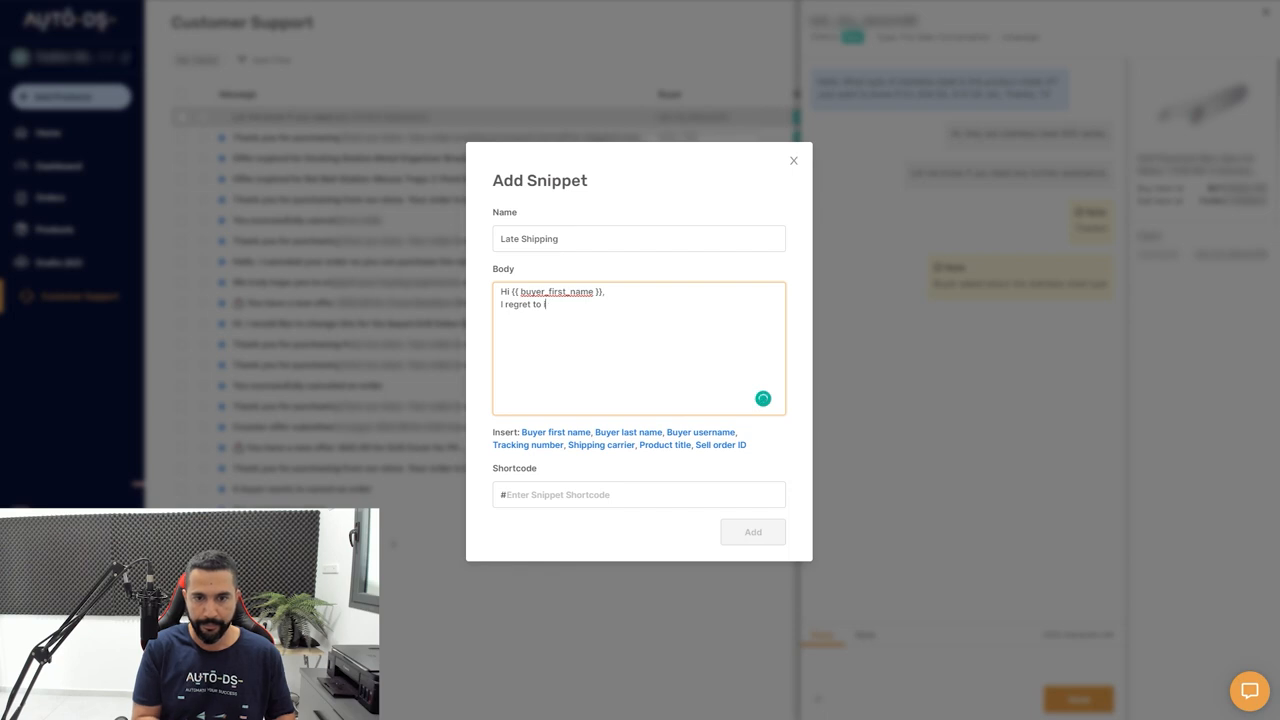
type("infor you that")
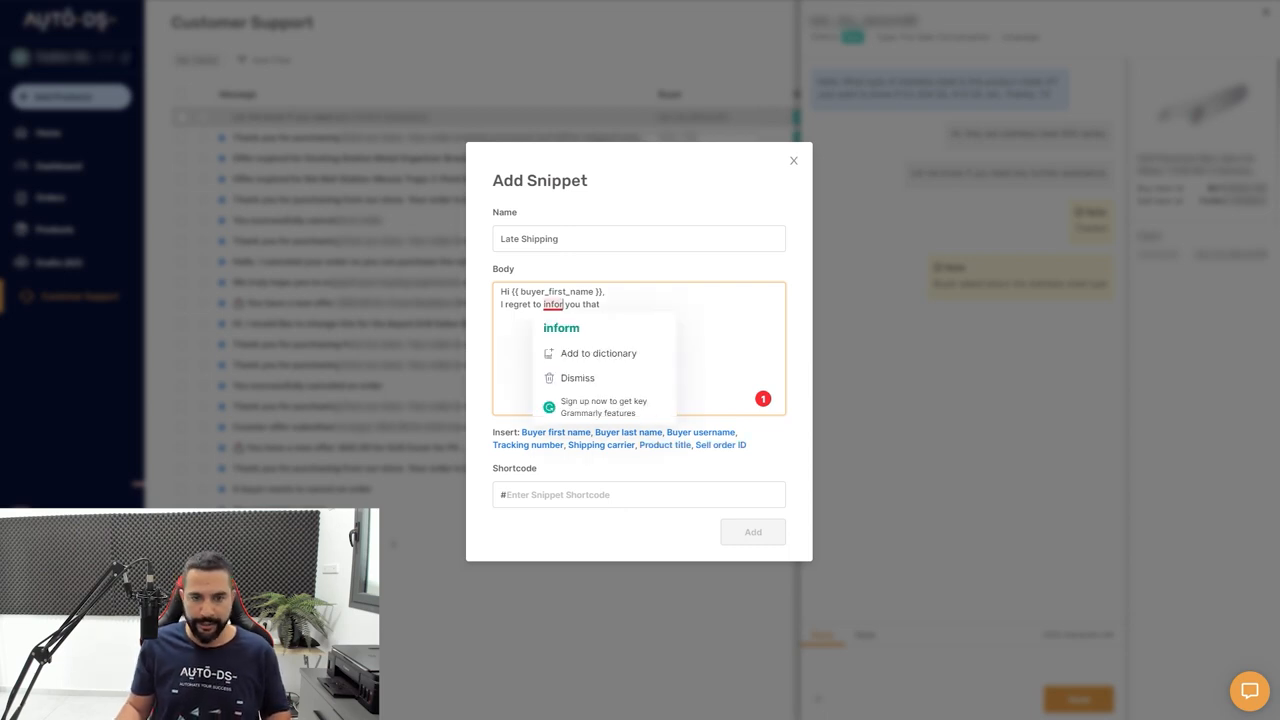
left_click(560, 328)
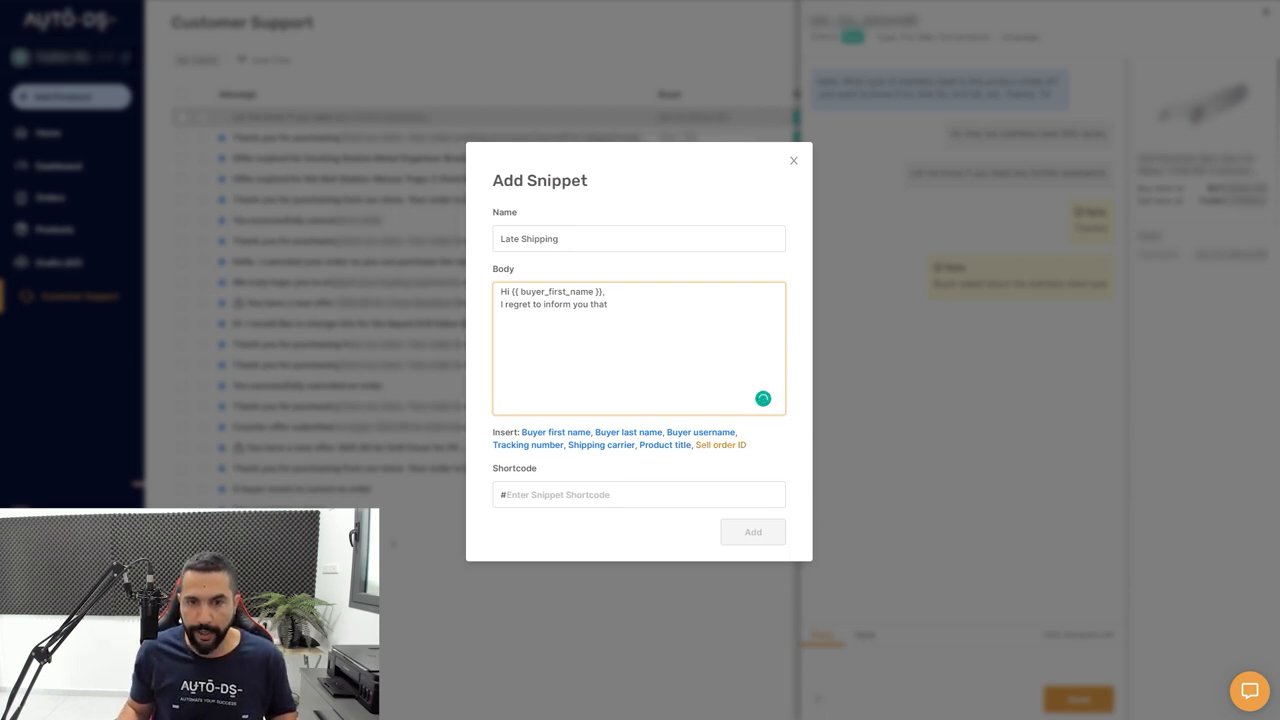
- Insert the sell order ID placeholder, 'regarding', and the product title placeholder
left_click(720, 444)
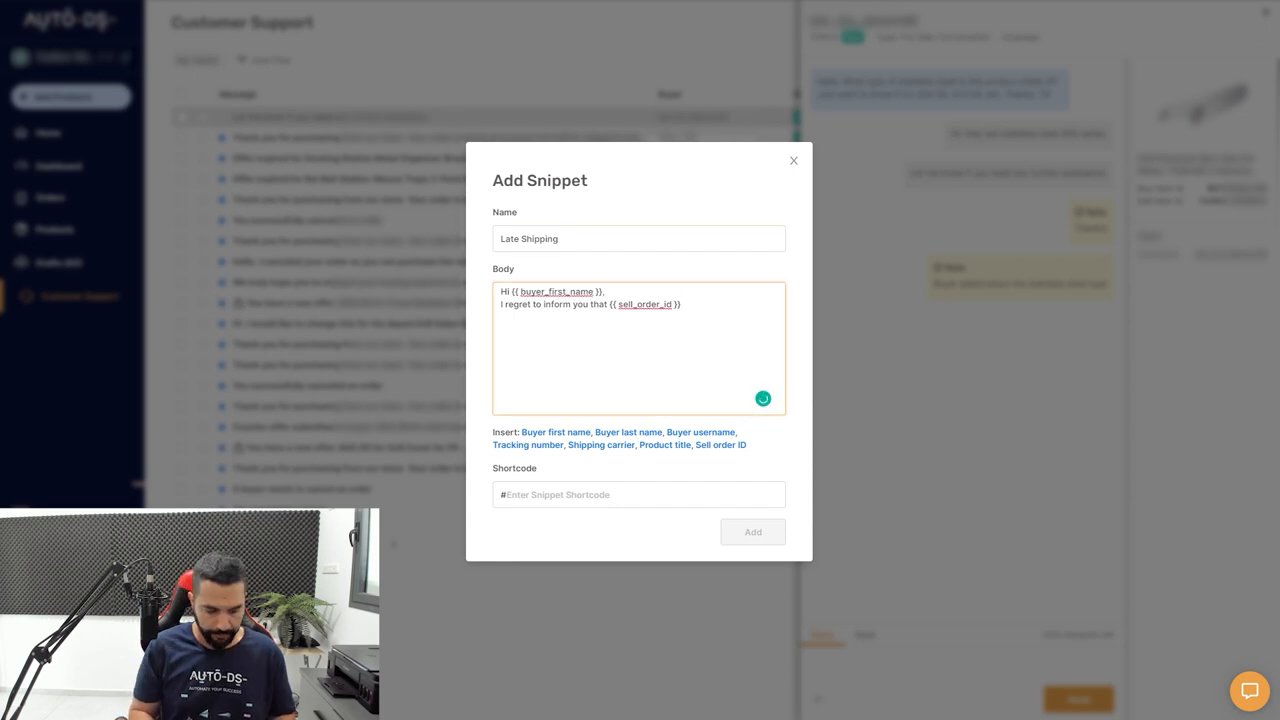
type("regarding")
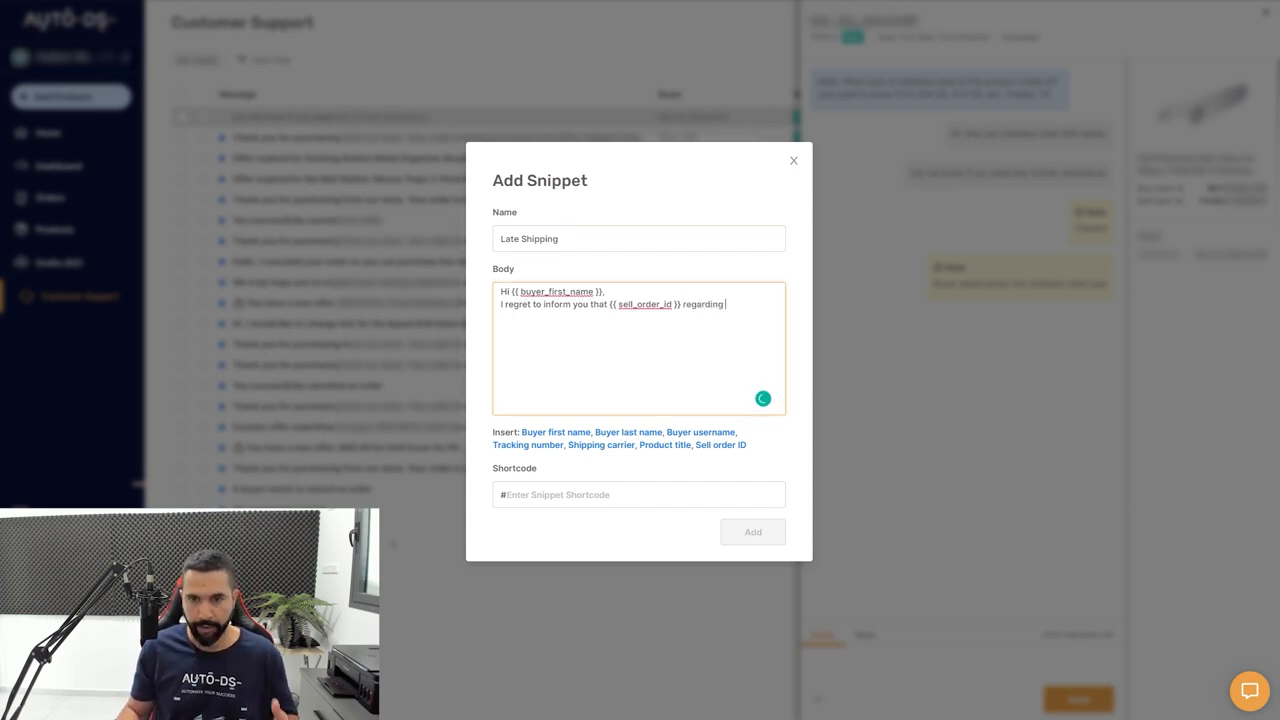
left_click(664, 444)
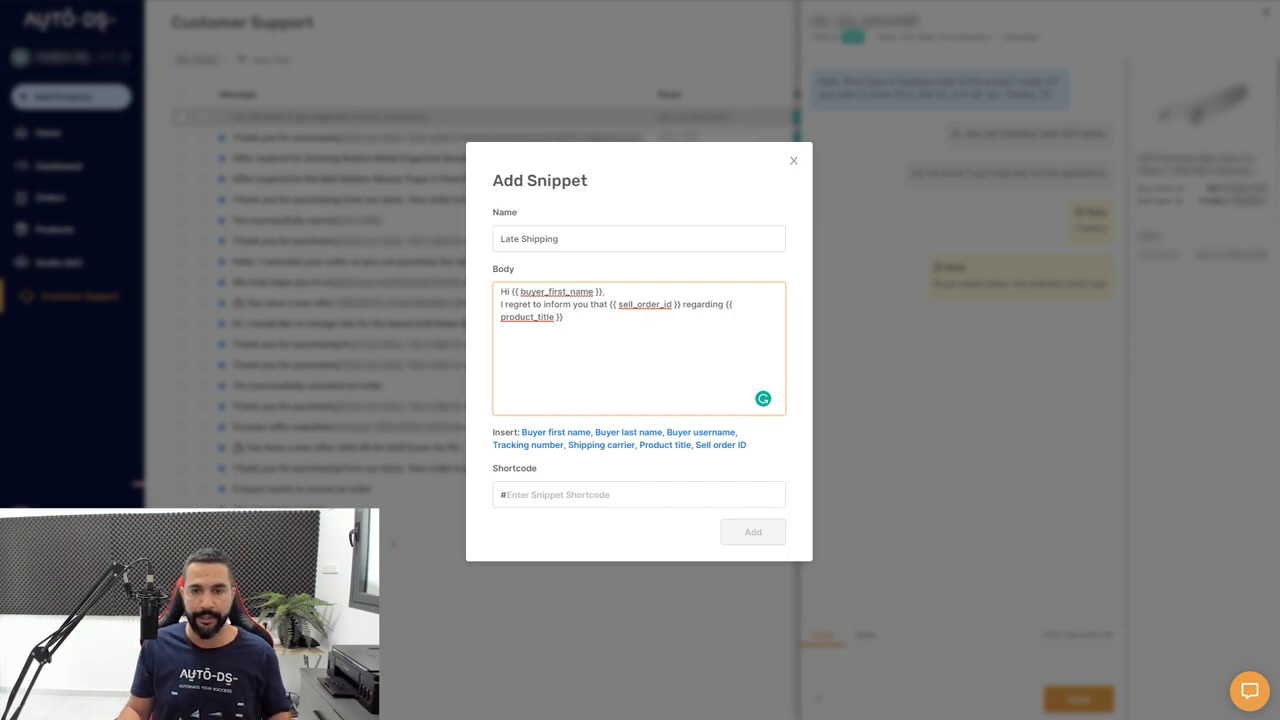
- Explain the minor shipping delay, promise delivery ASAP with updates, and thank the buyer for patience
type("tyhat")
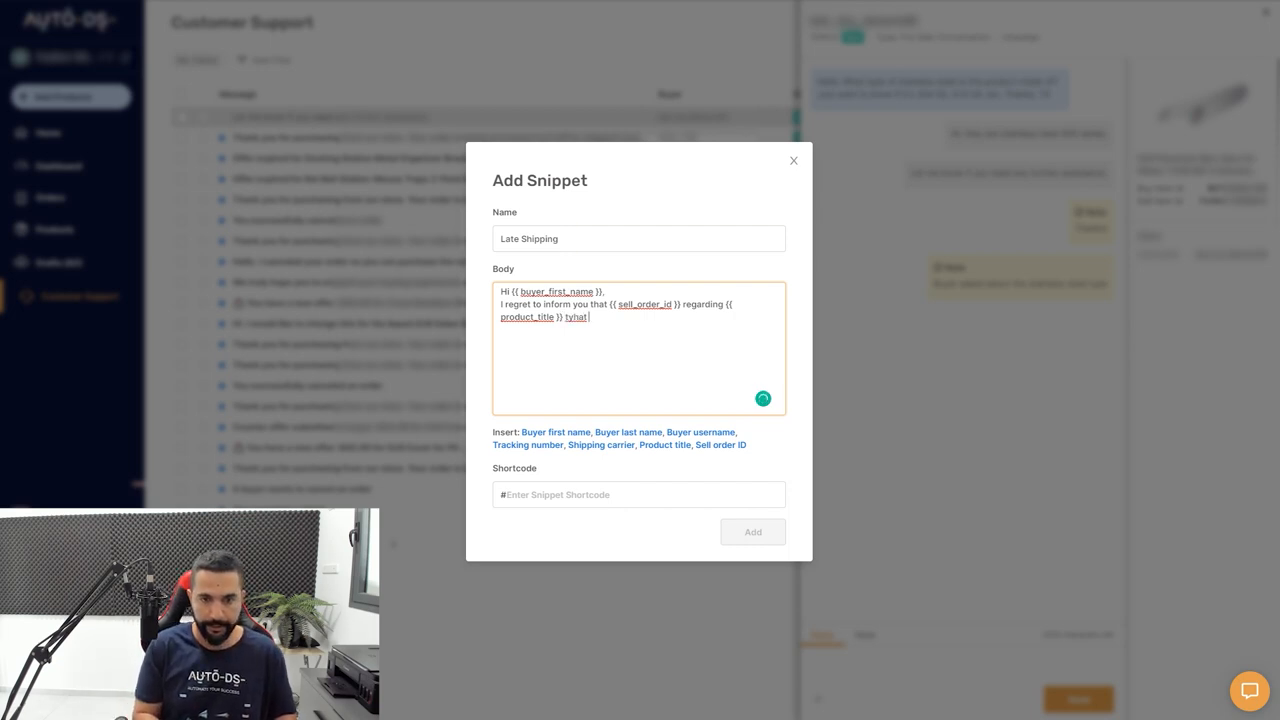
type("tha")
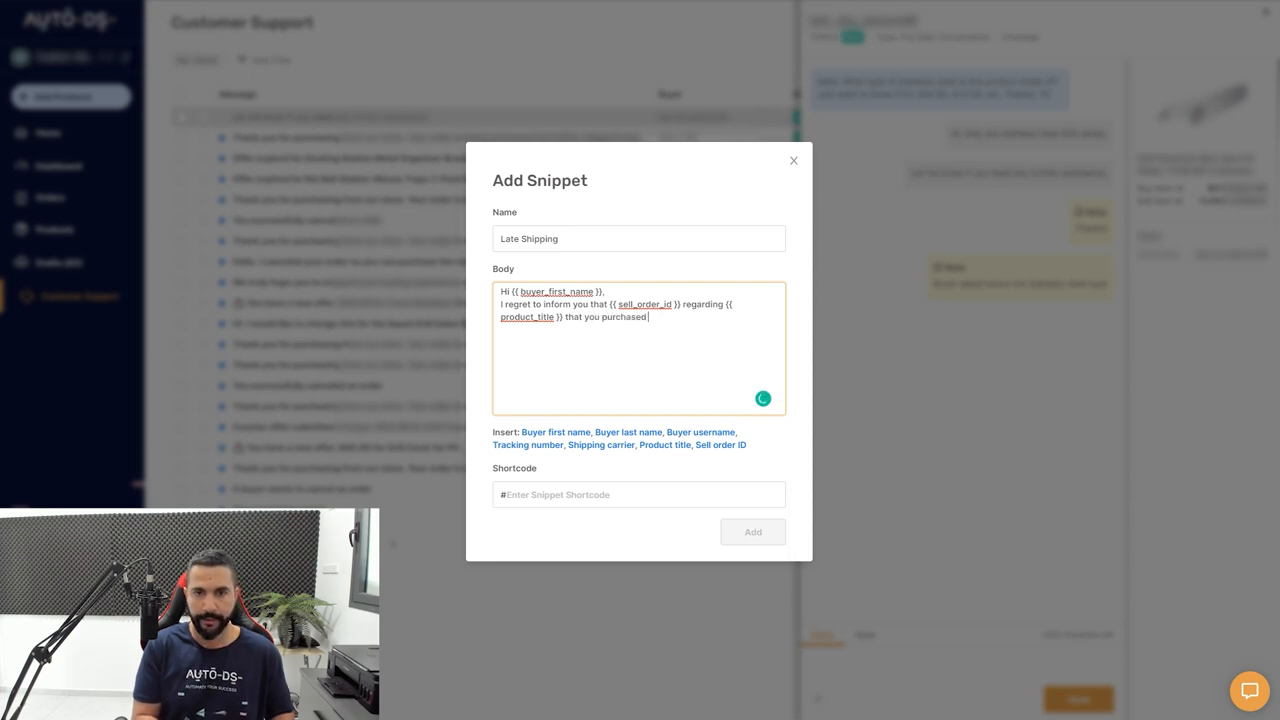
type("is going through a minor delay in the shipping process.")
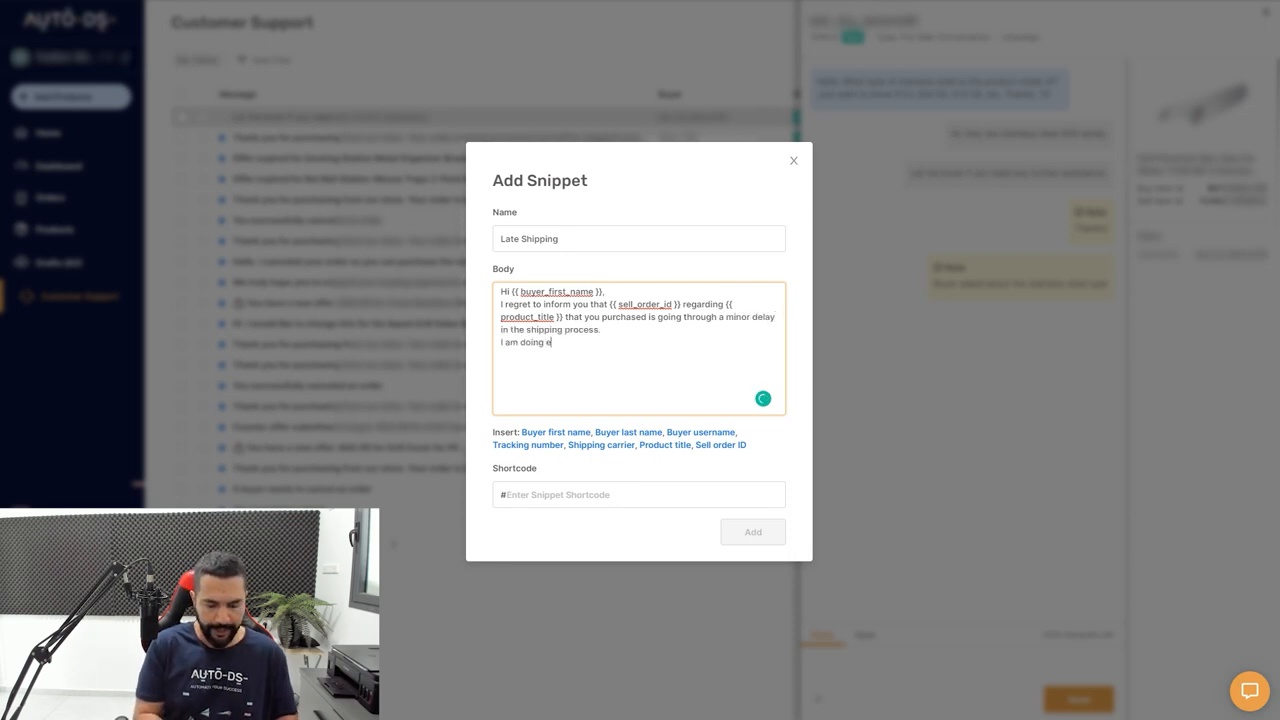
type("verything in my power to have it shipped")
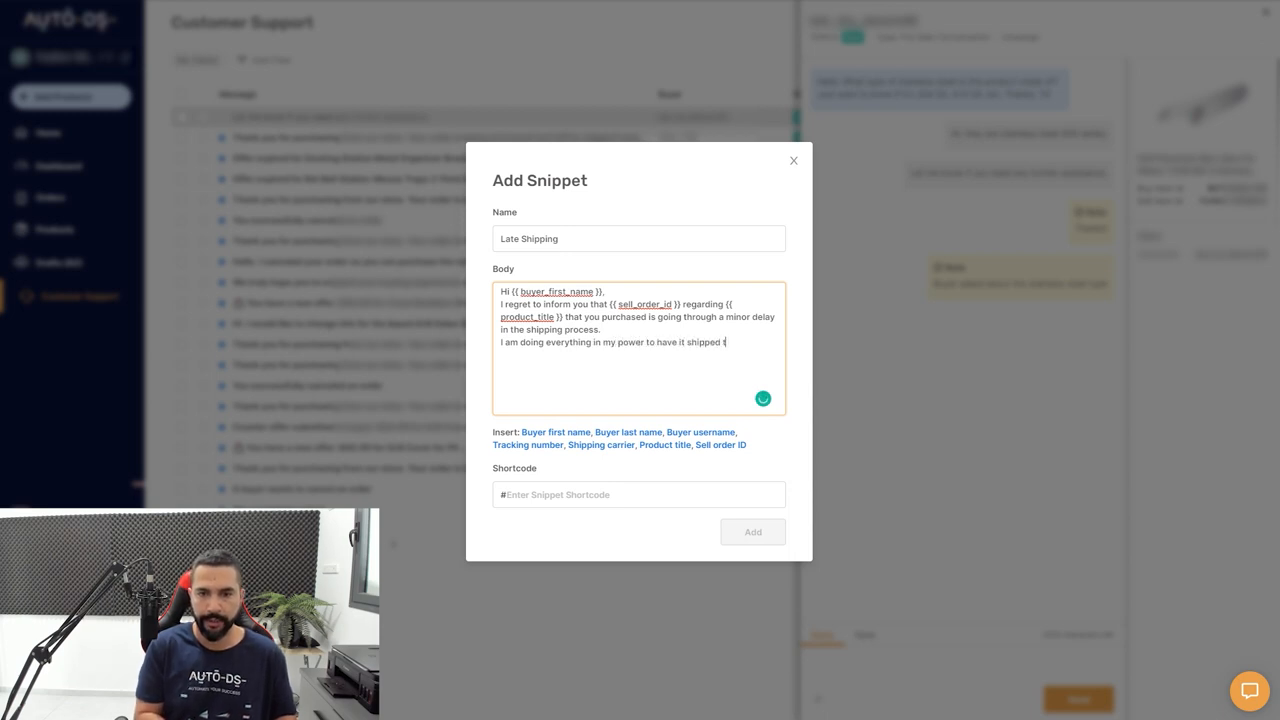
type("to you ASAP and will continue to update you on the progress.")
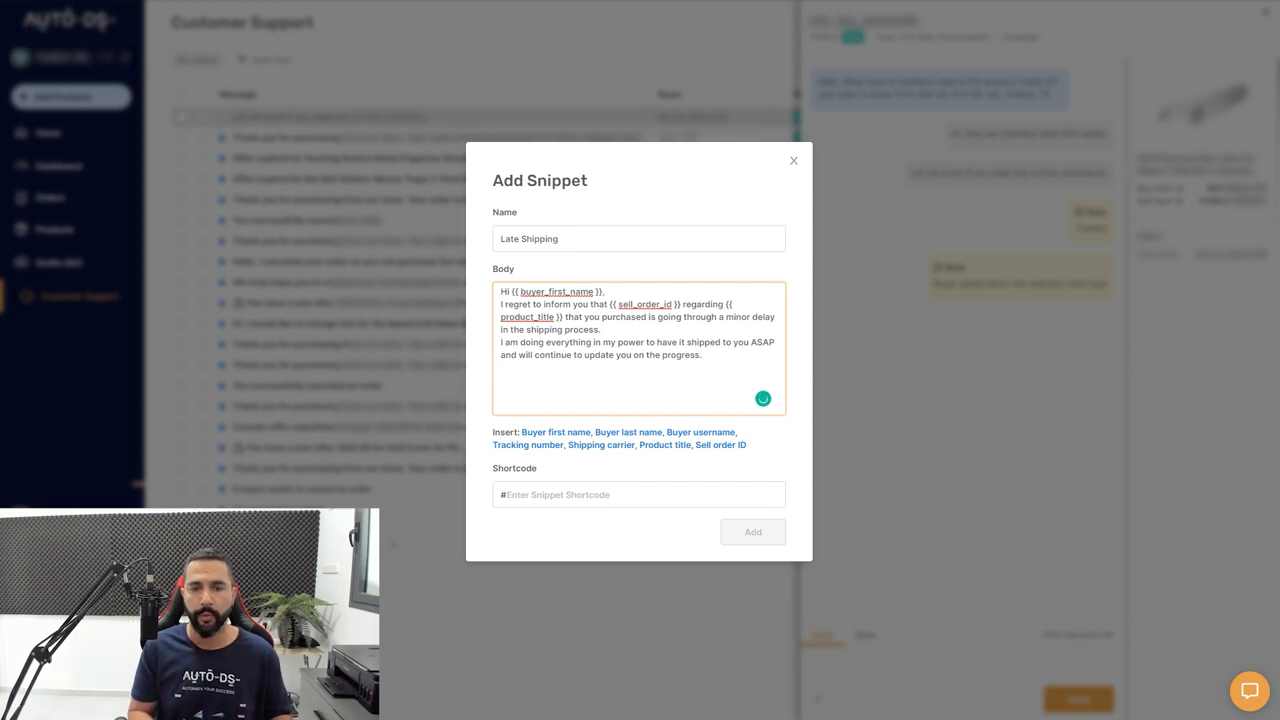
type("Thank you for your patience and understanding.")
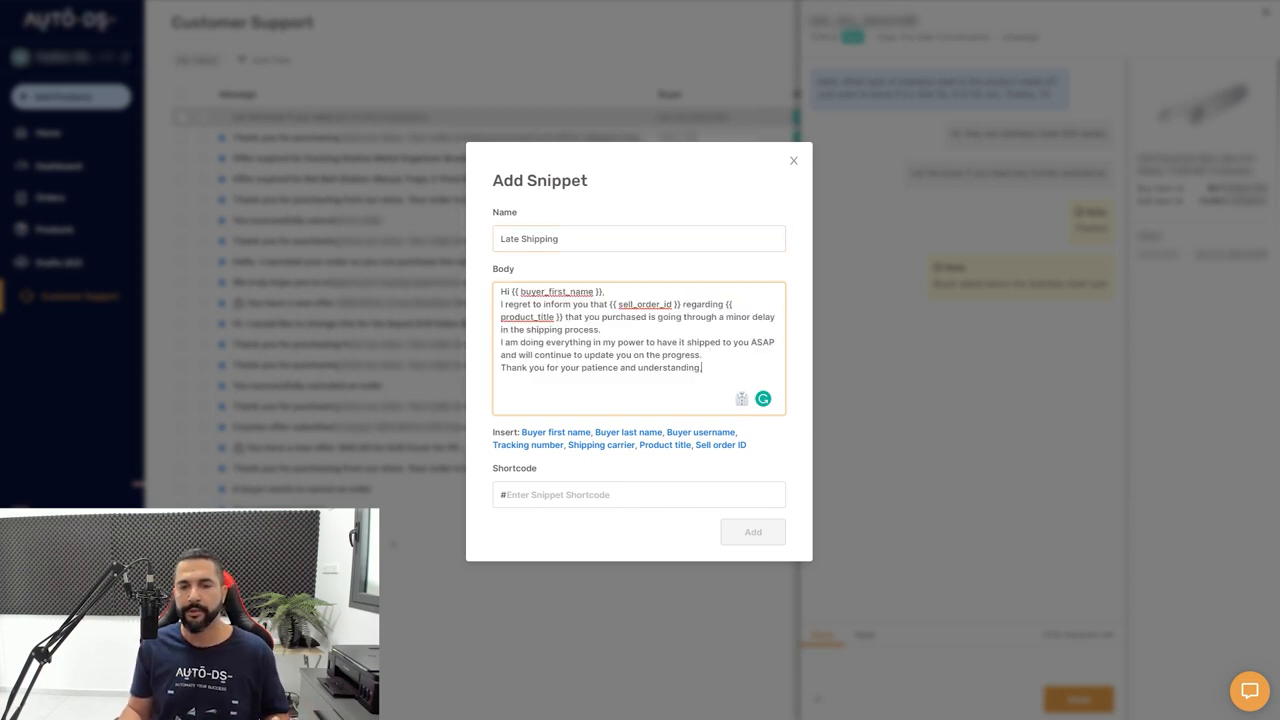
- Set the shortcode #lateshipping and create the Late Shipping snippet
left_click(638, 494)
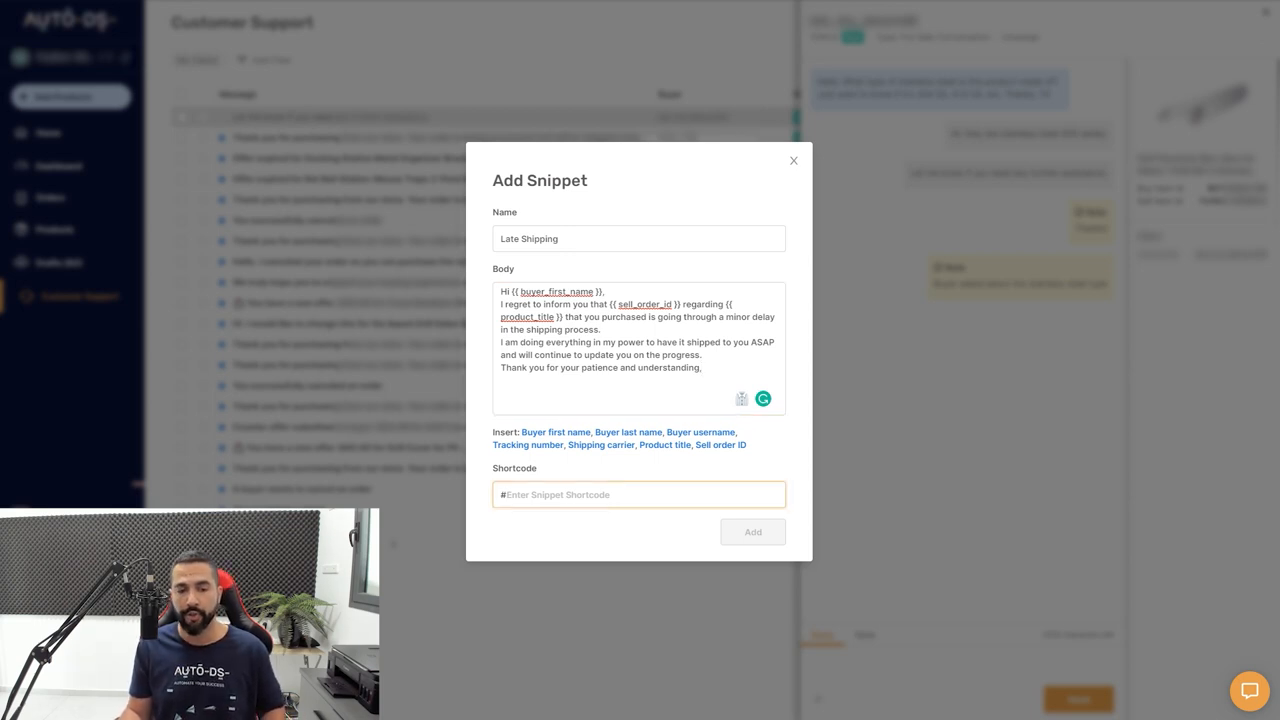
left_click(640, 494)
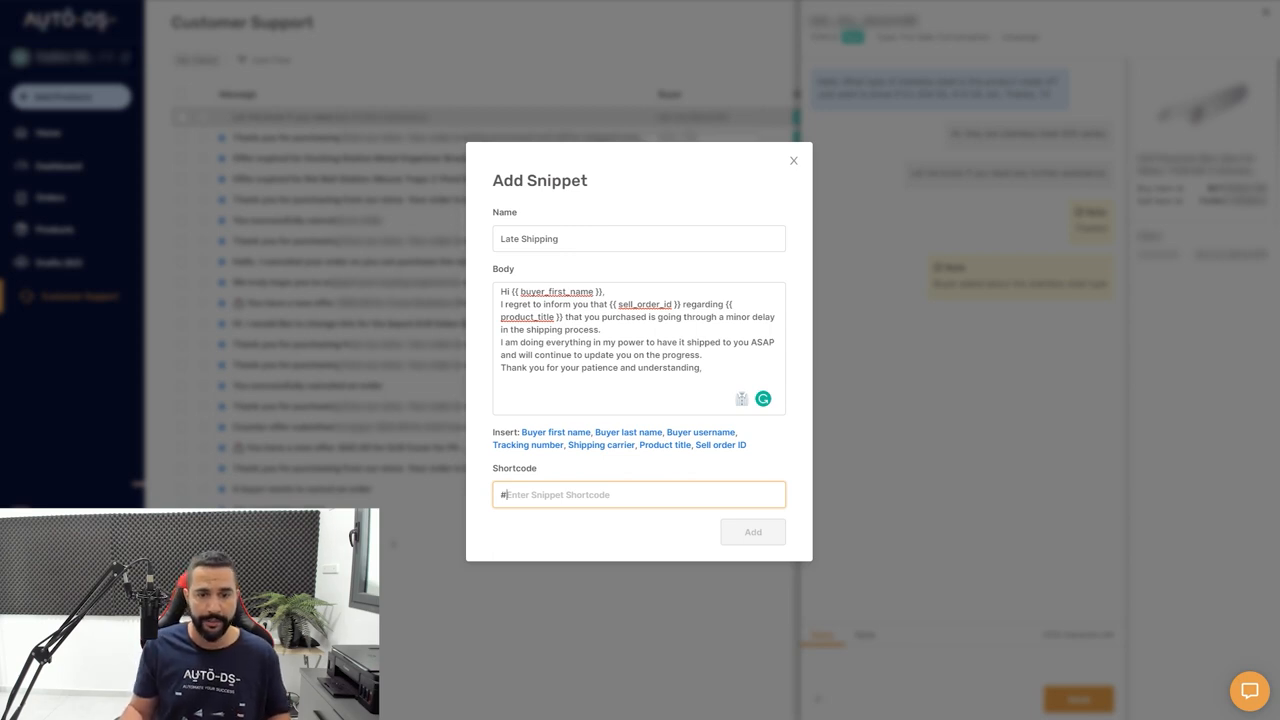
type("(")
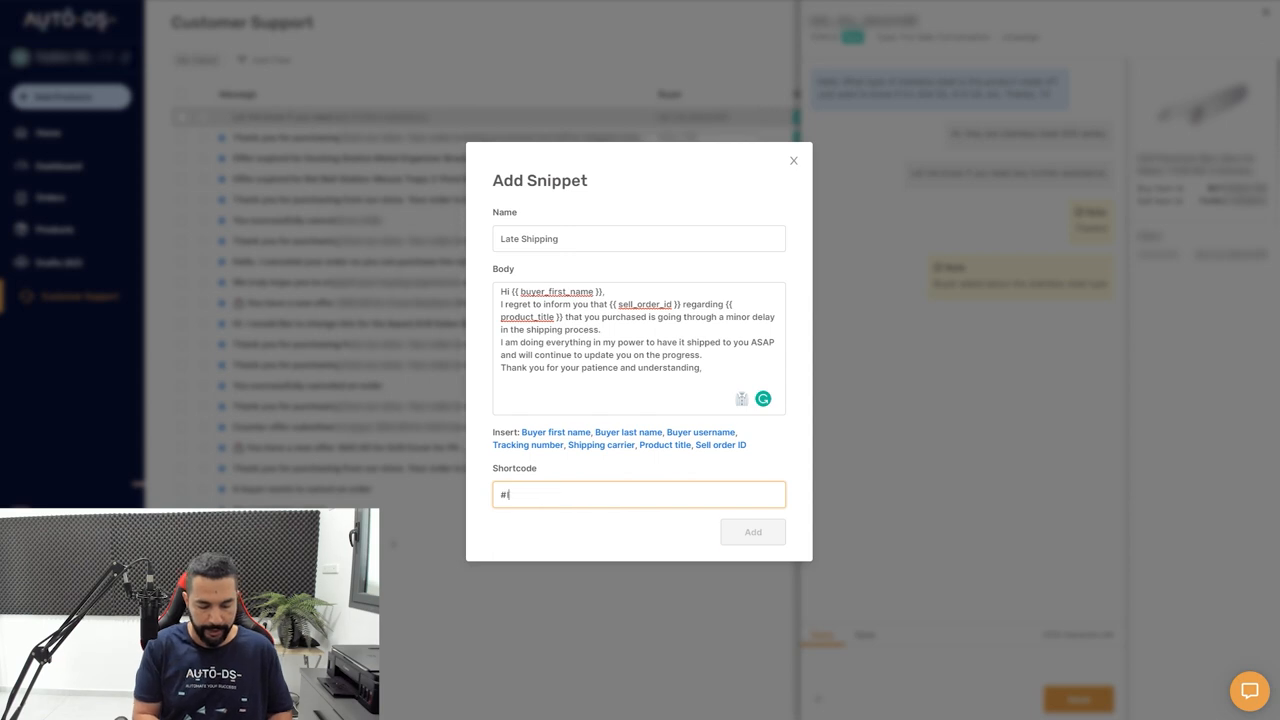
type("lateshipping")
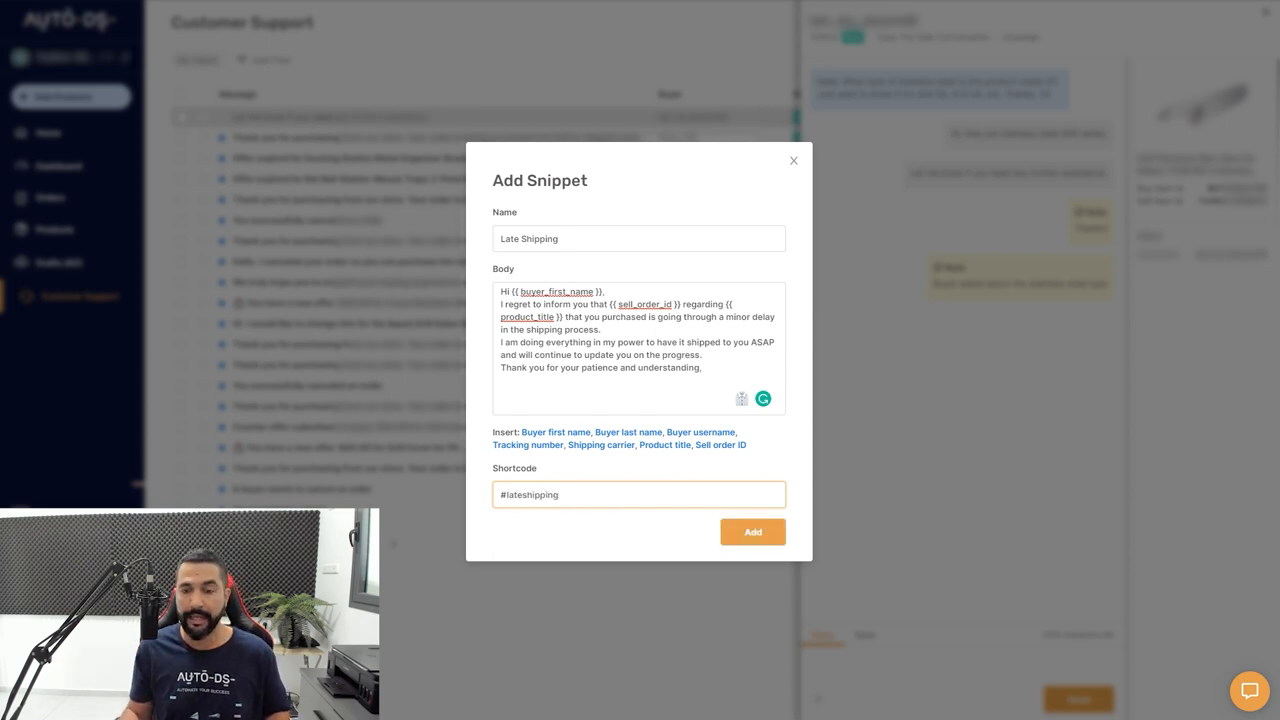
left_click(752, 532)
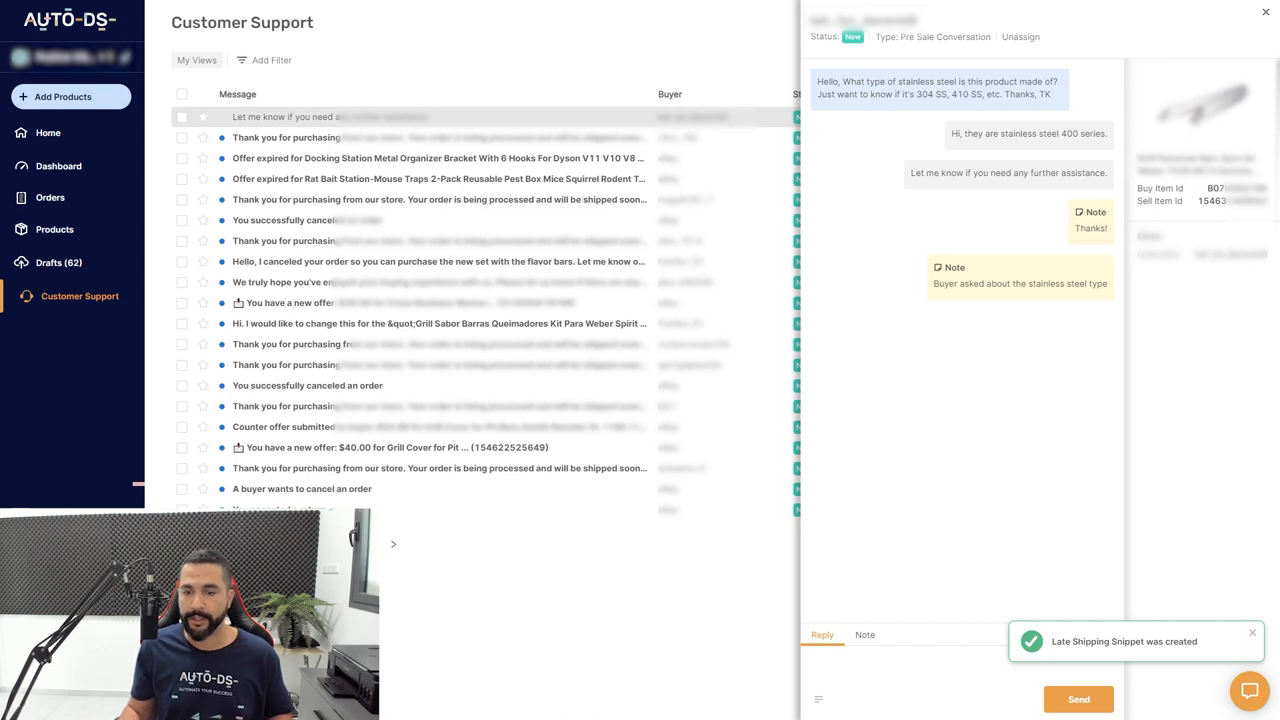
- Insert the Late Shipping snippet from My Snippets into the reply with order and product filled in
left_click(818, 698)
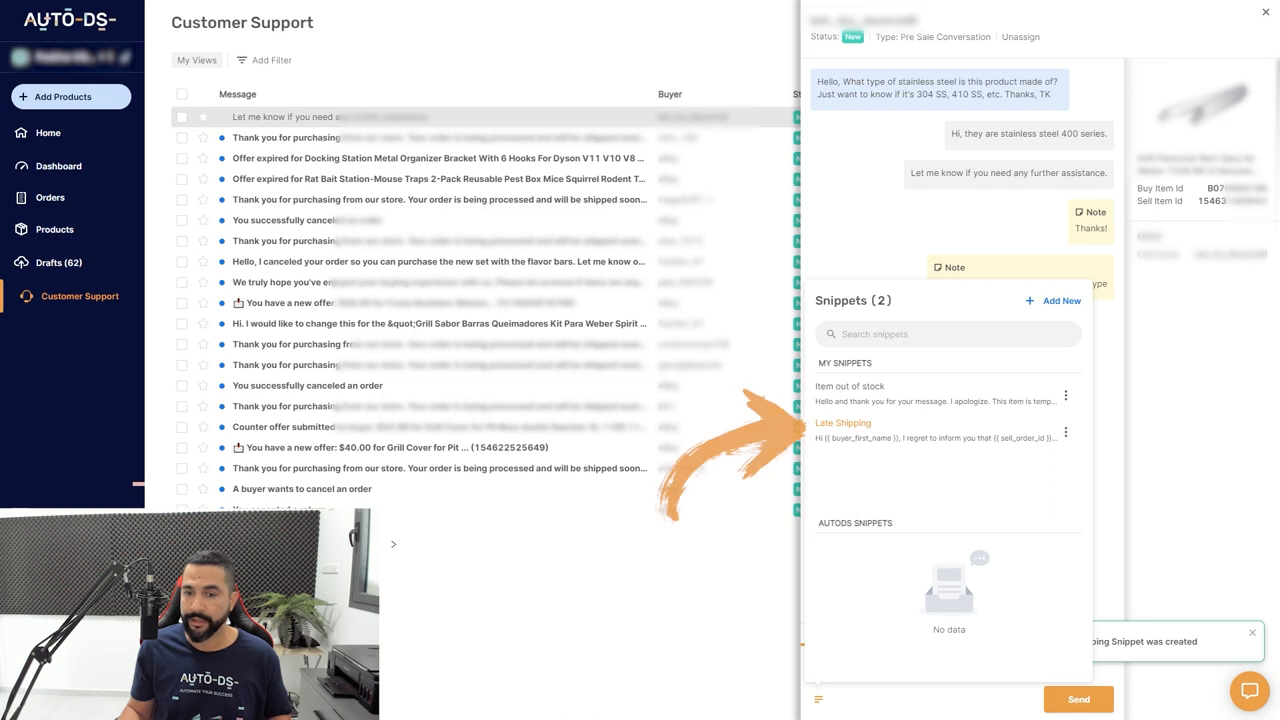
left_click(1066, 432)
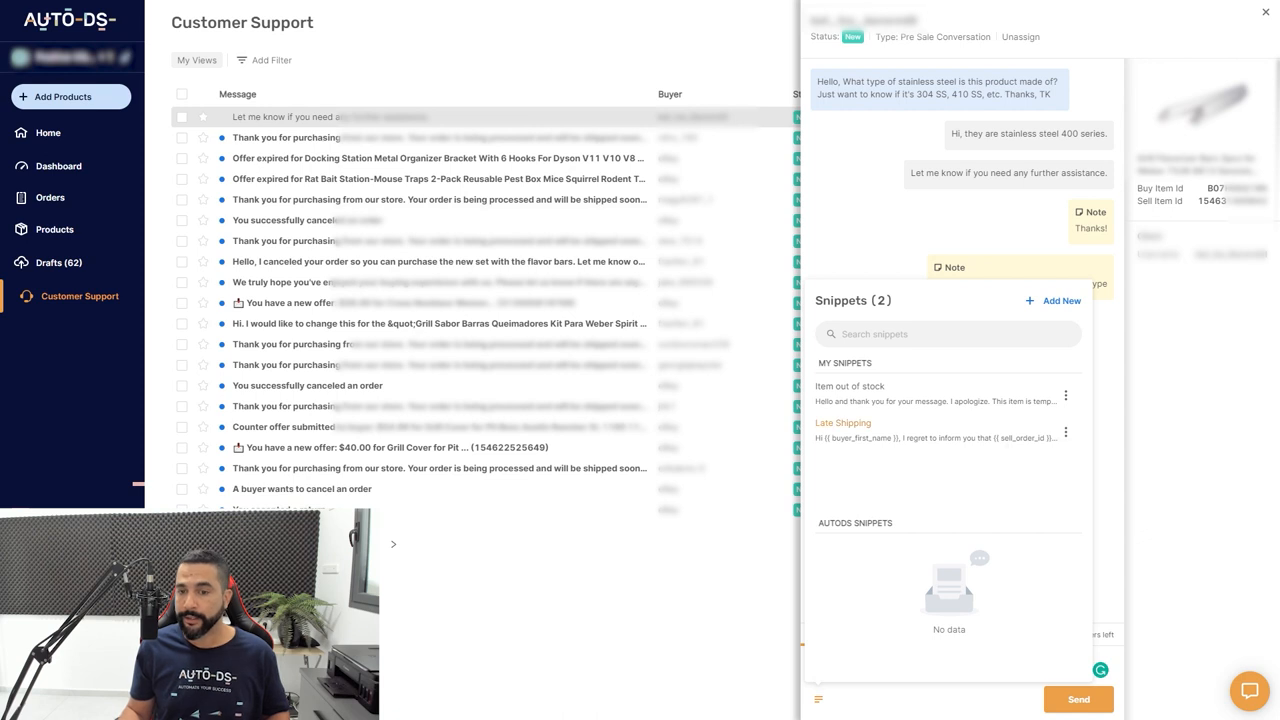
left_click(844, 422)
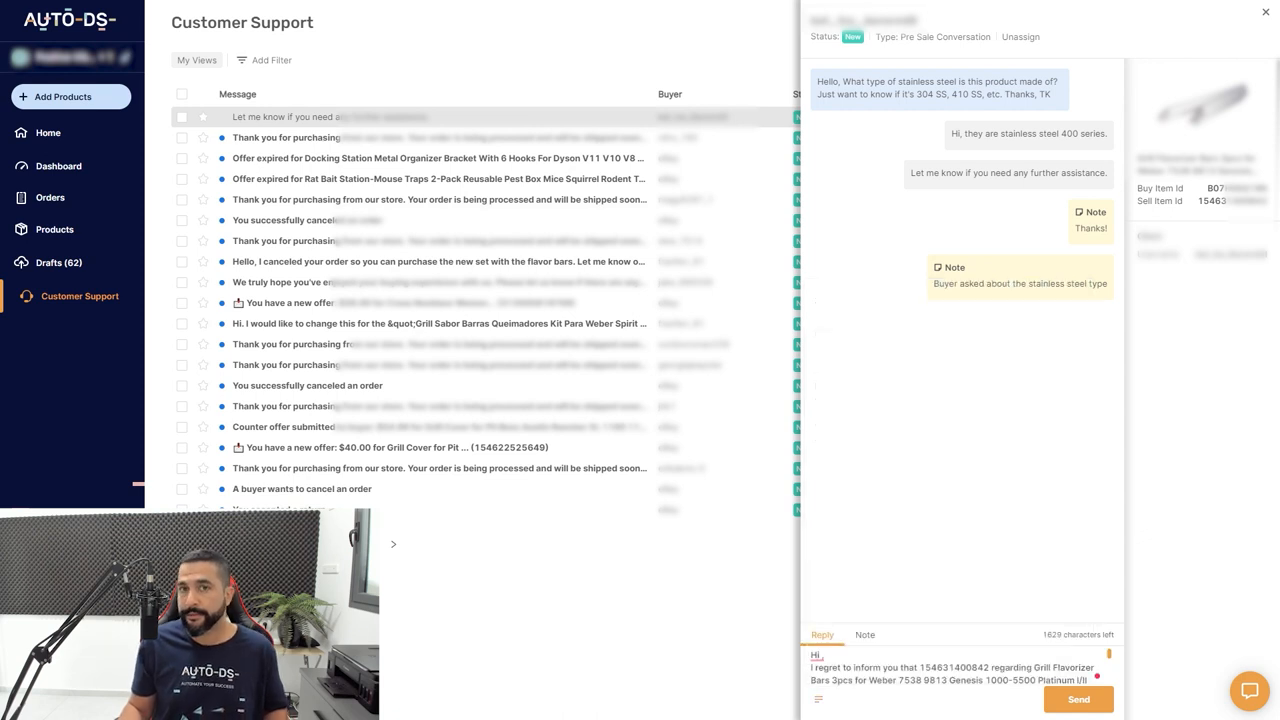